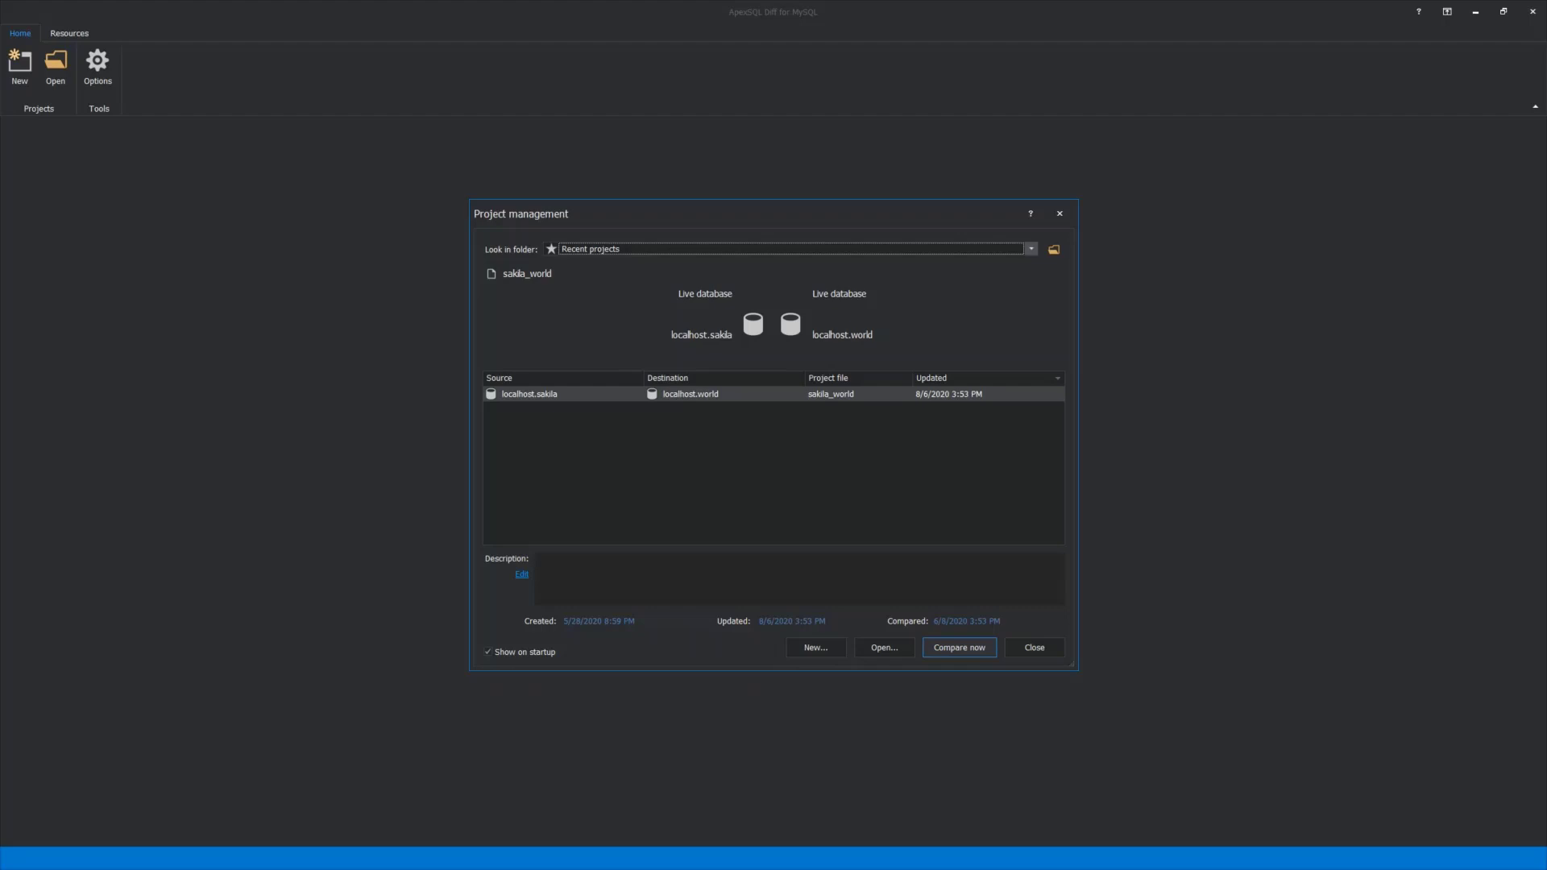
Create a new project with source localhost over TCP/IP, user root, remembered password, database sakila
{"action": "left_click", "coordinate": [1030, 249]}
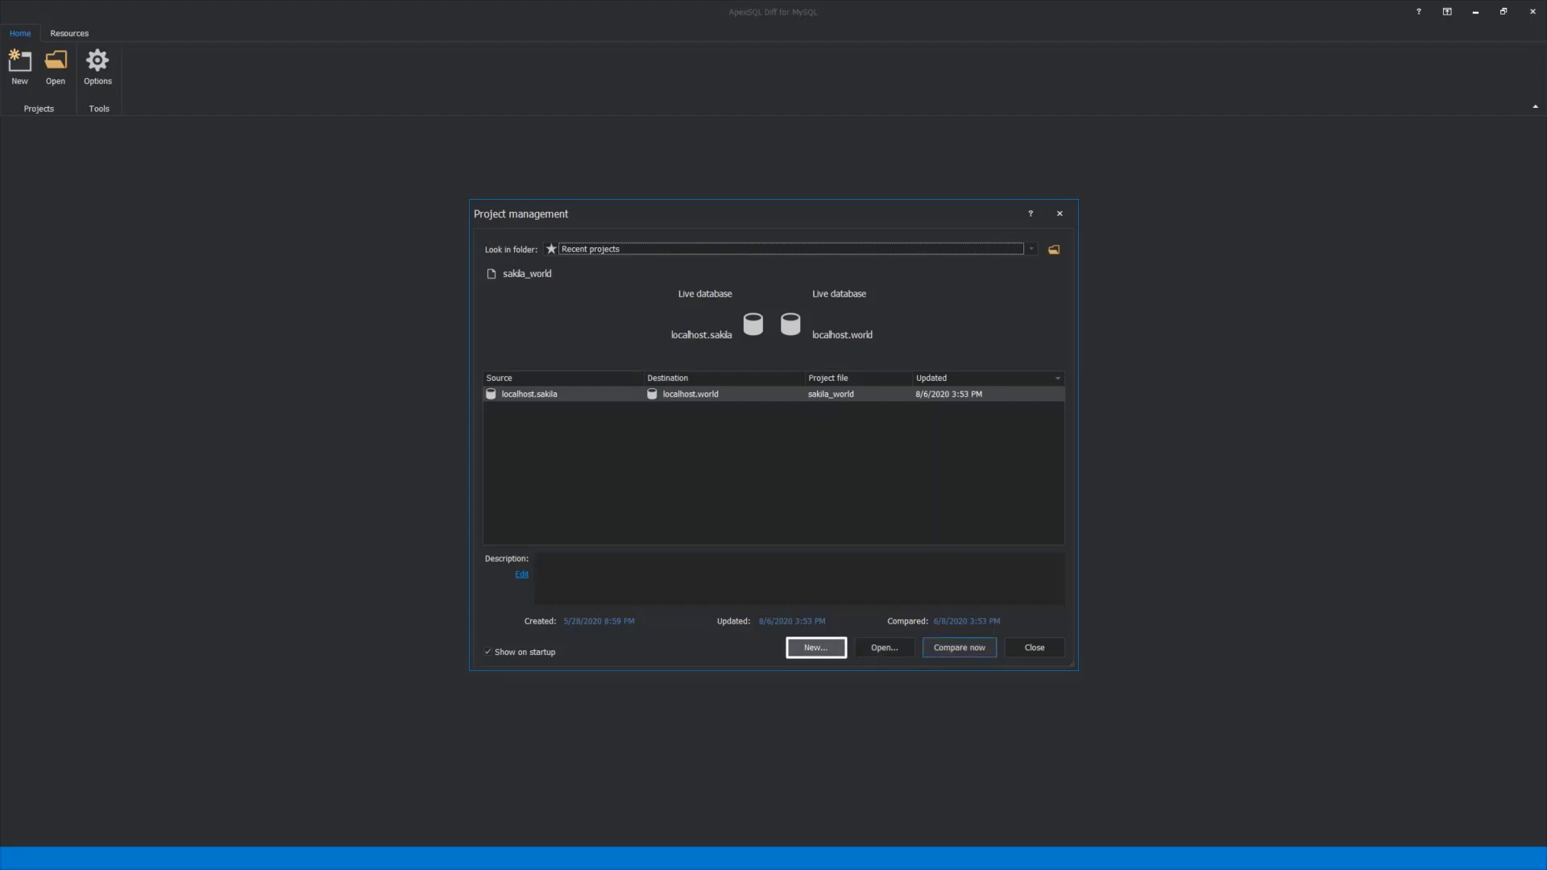
{"action": "left_click", "coordinate": [814, 647]}
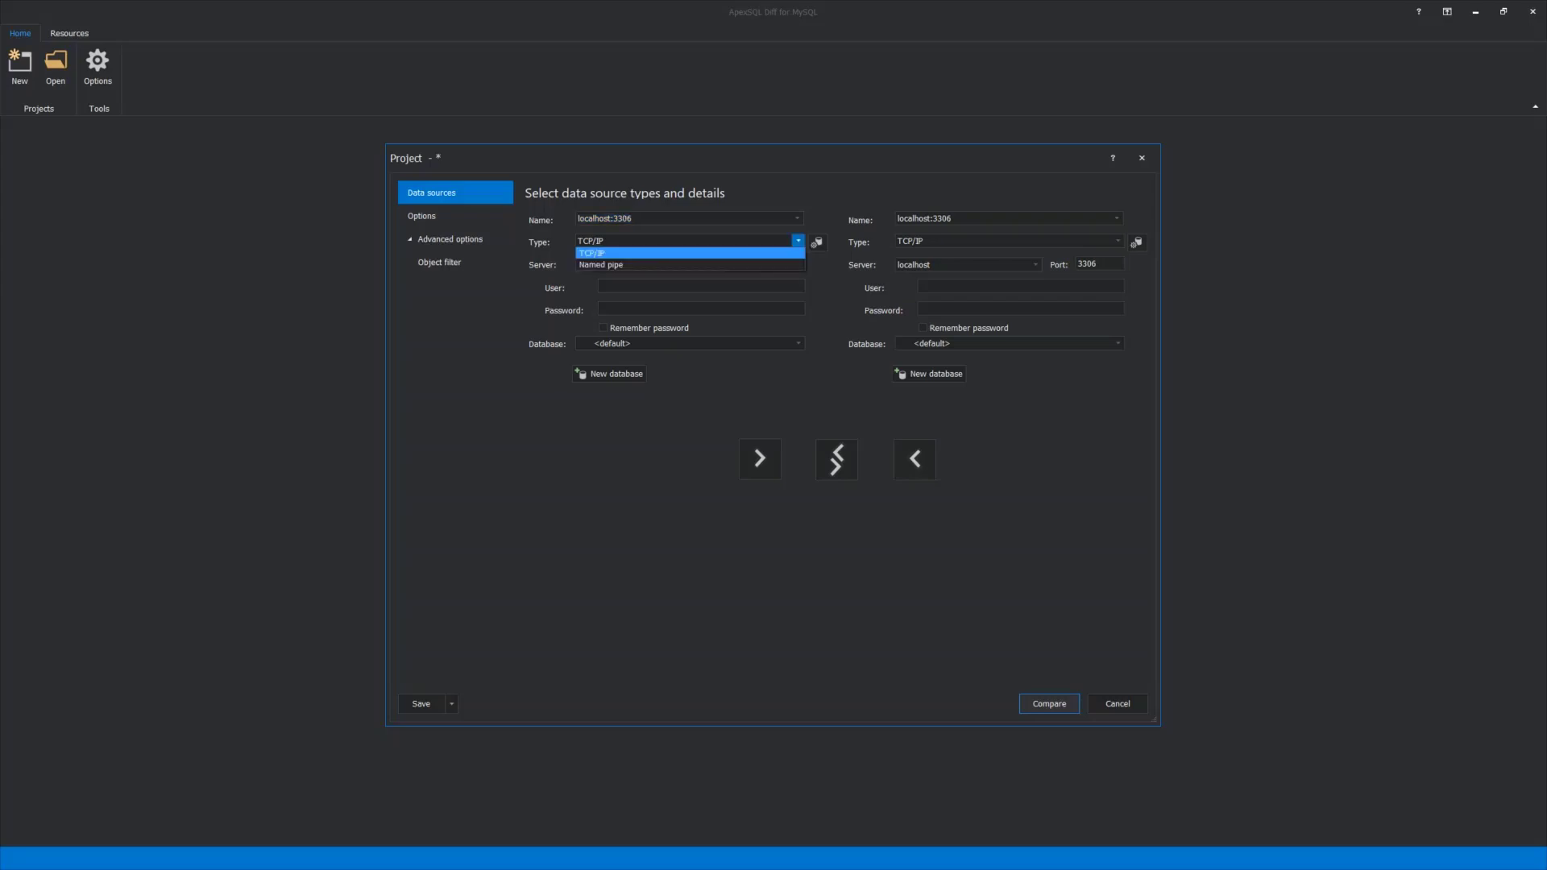
{"action": "left_click", "coordinate": [589, 252]}
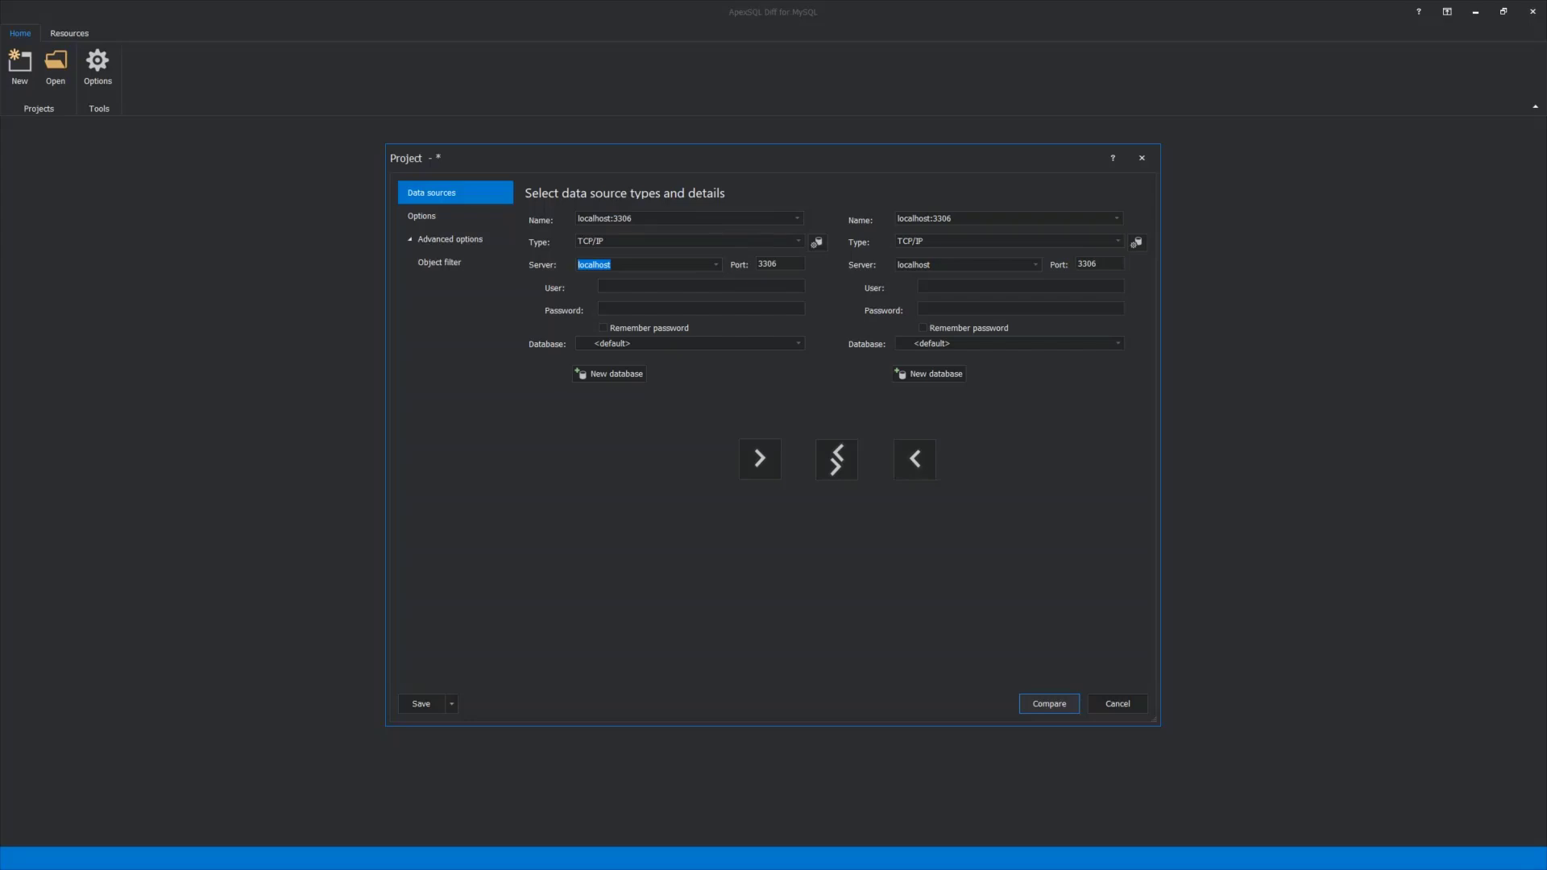
{"action": "left_click", "coordinate": [778, 263]}
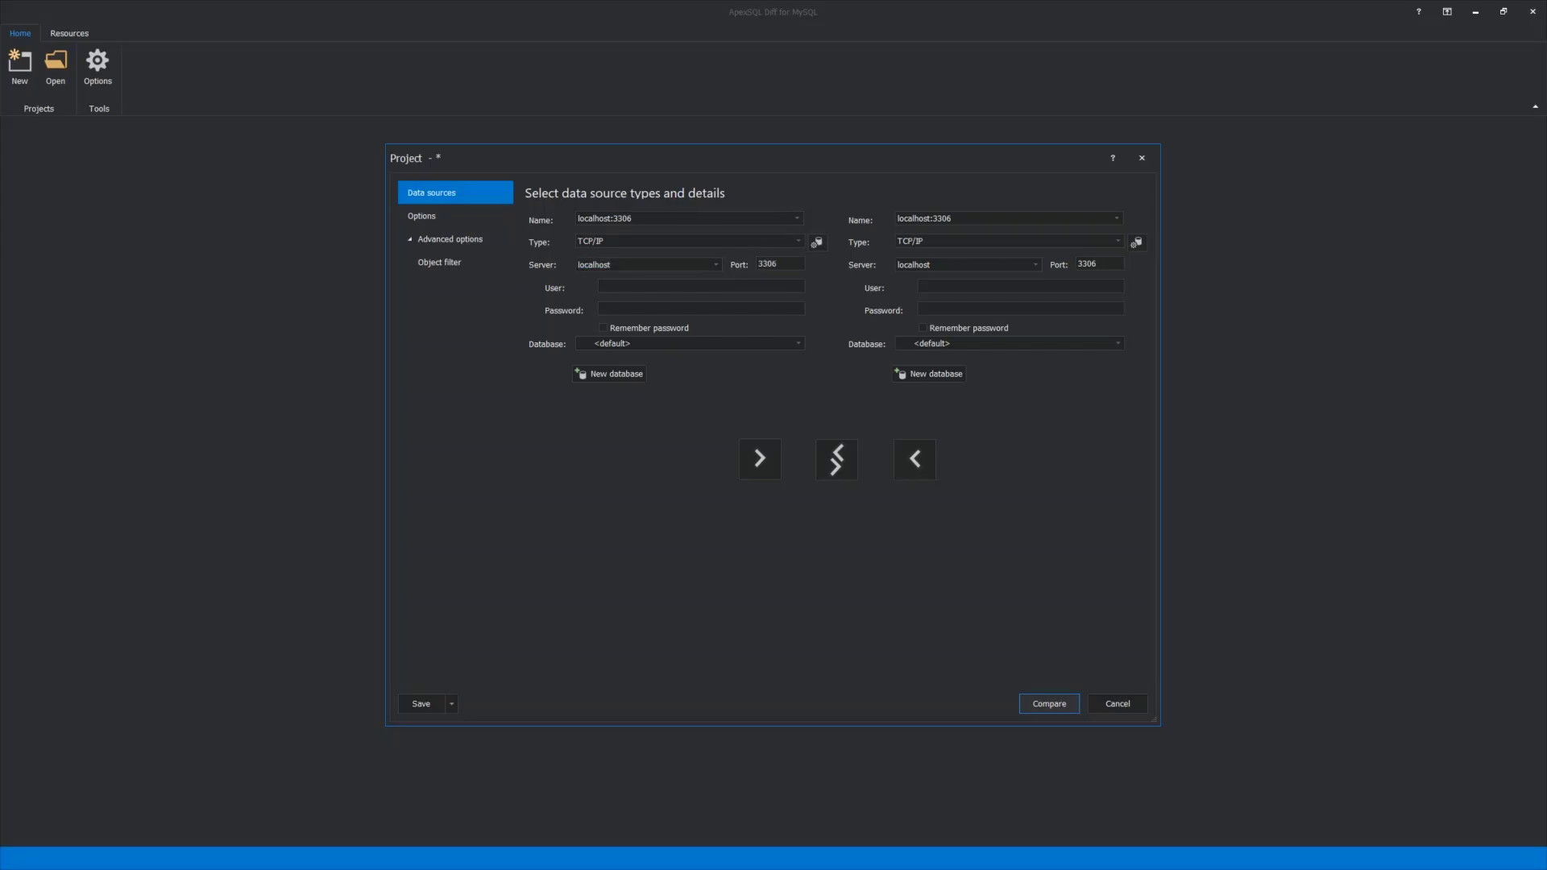
{"action": "type", "text": "root"}
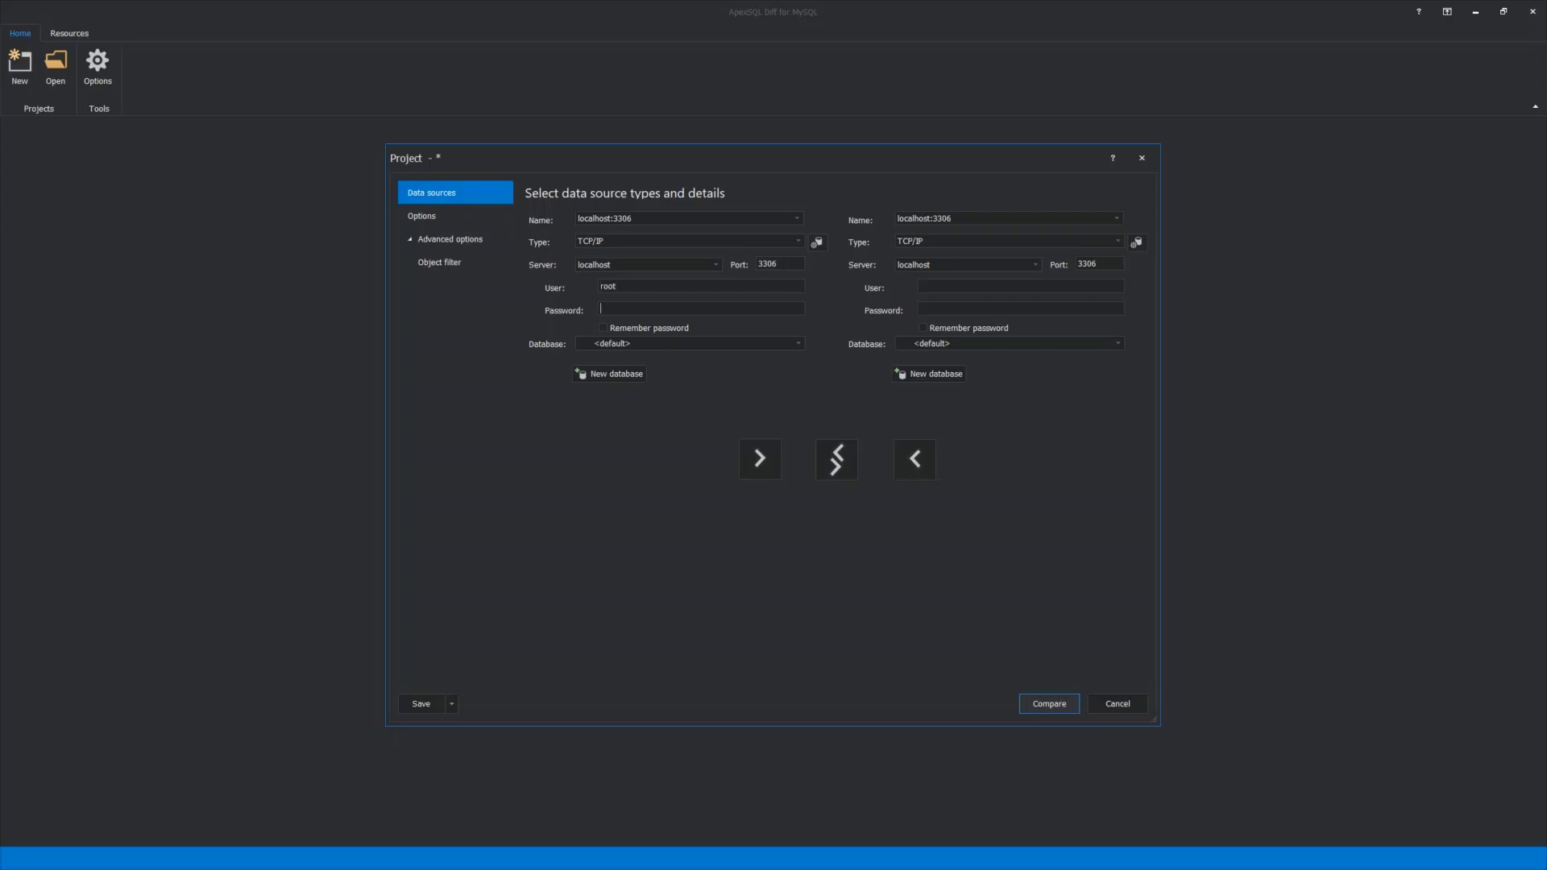
{"action": "type", "text": "****"}
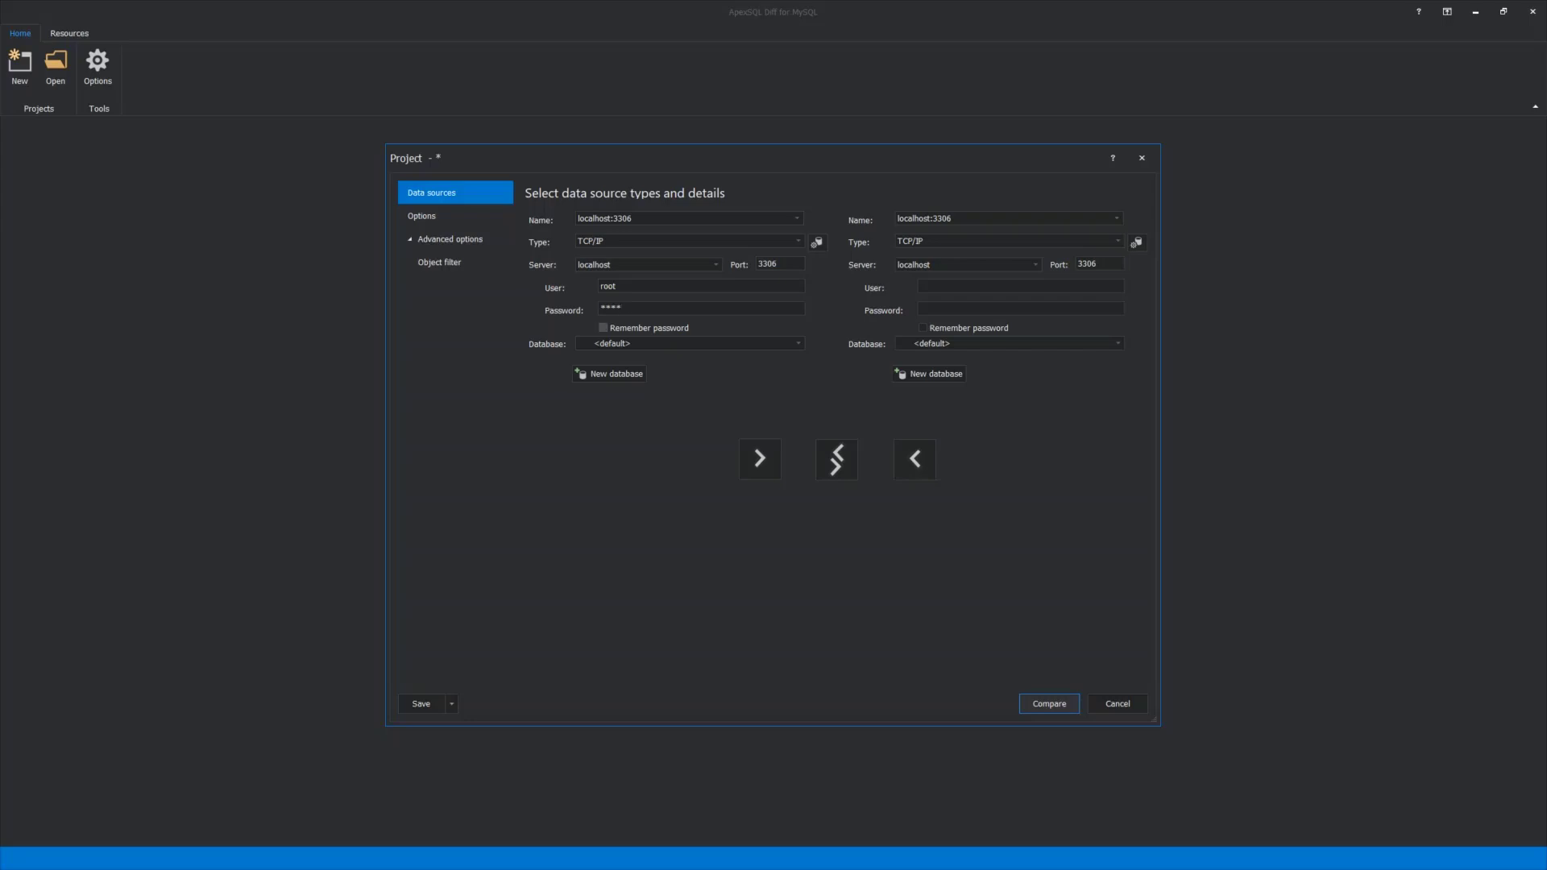
{"action": "left_click", "coordinate": [603, 328]}
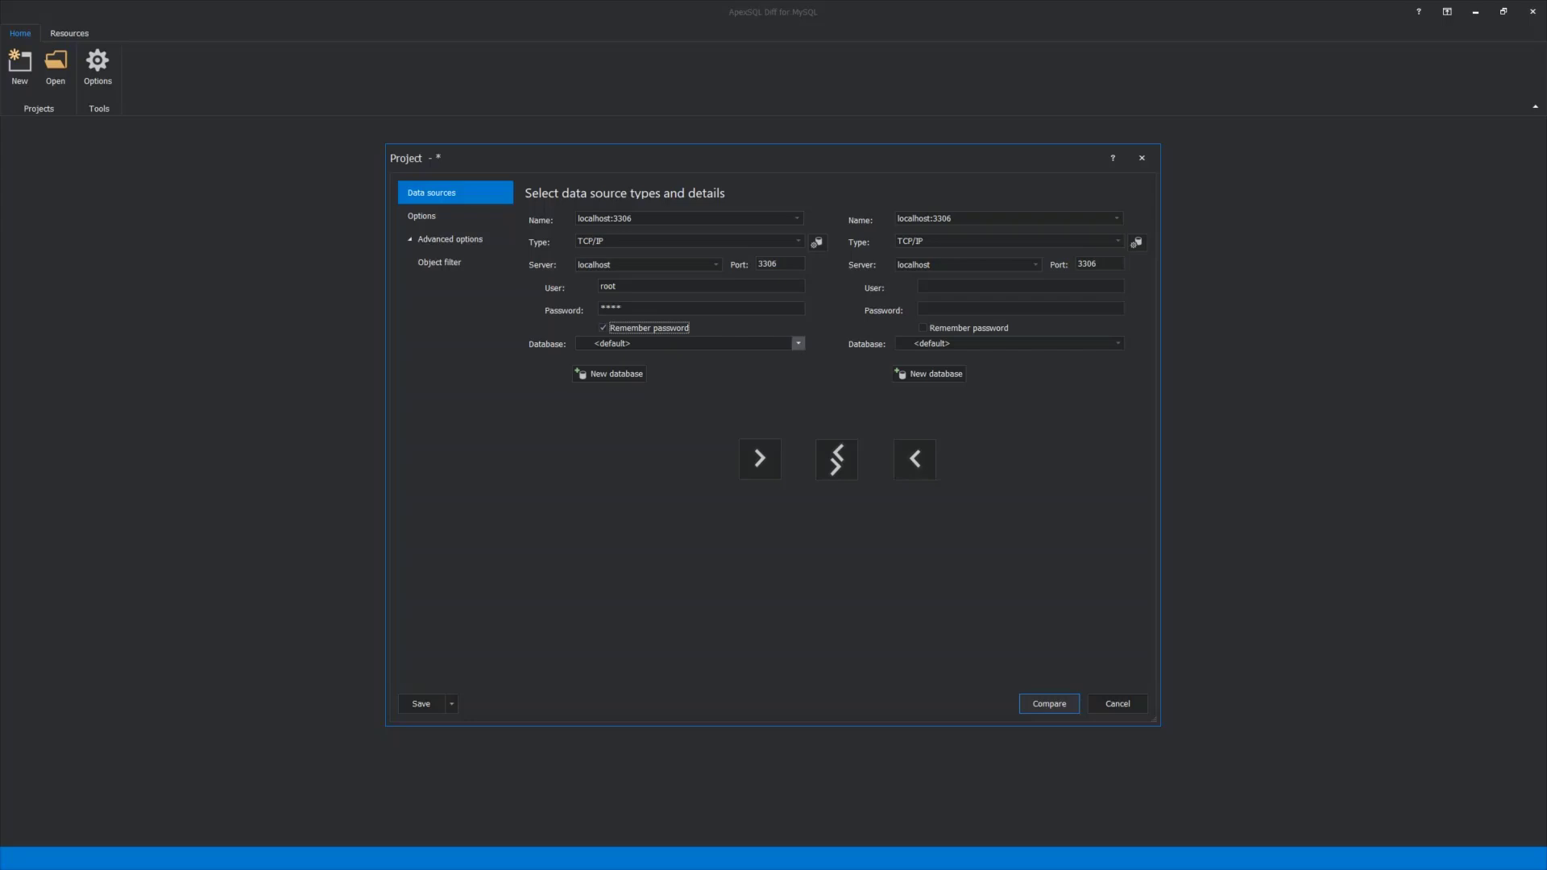
{"action": "left_click", "coordinate": [796, 343]}
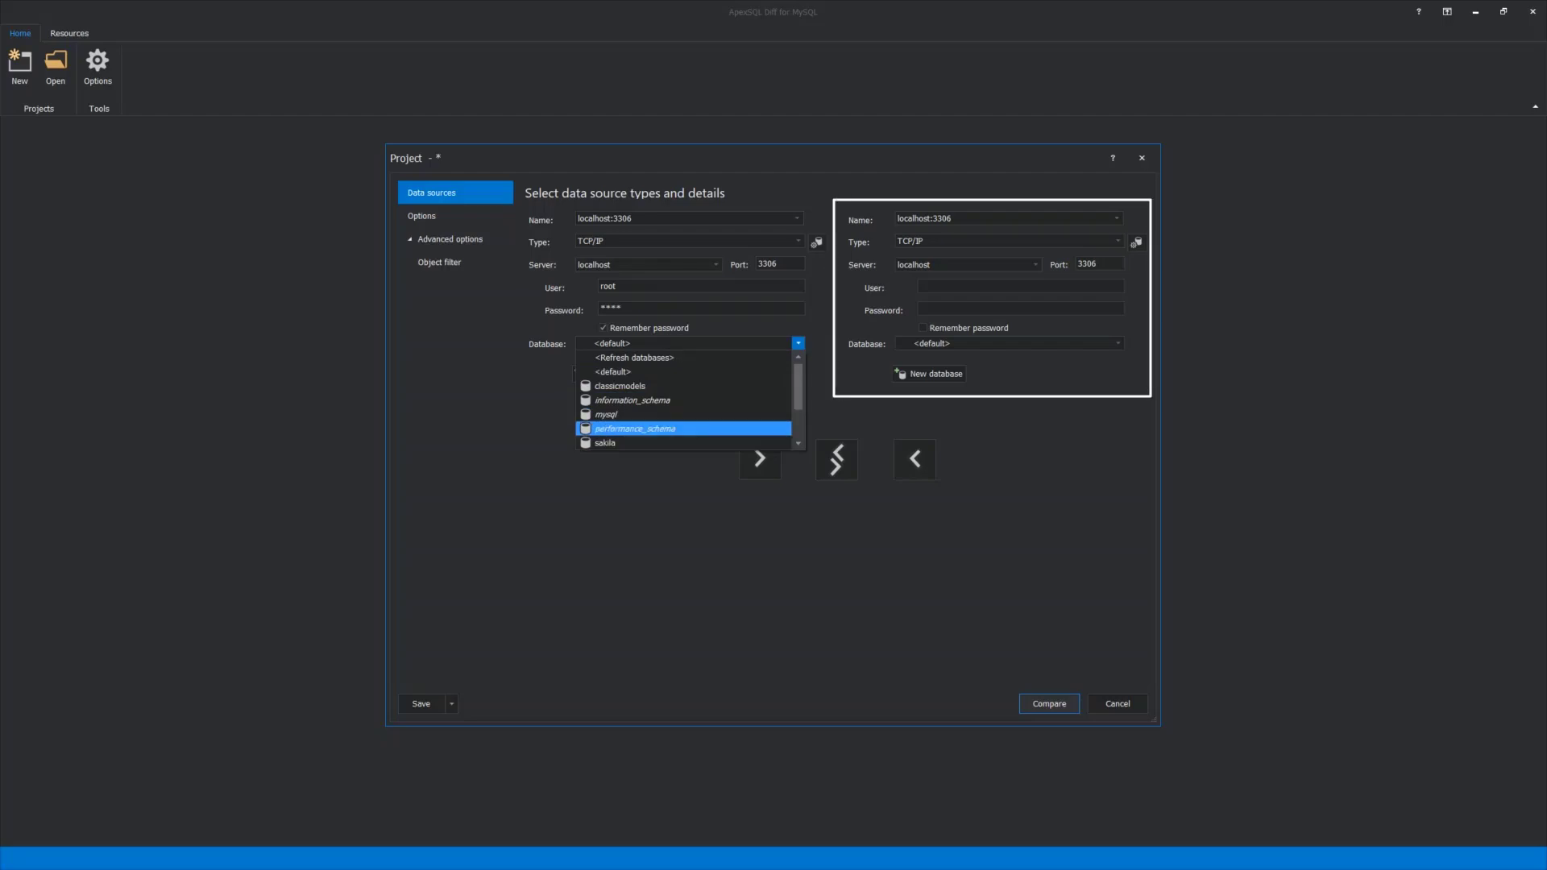
{"action": "left_click", "coordinate": [605, 442]}
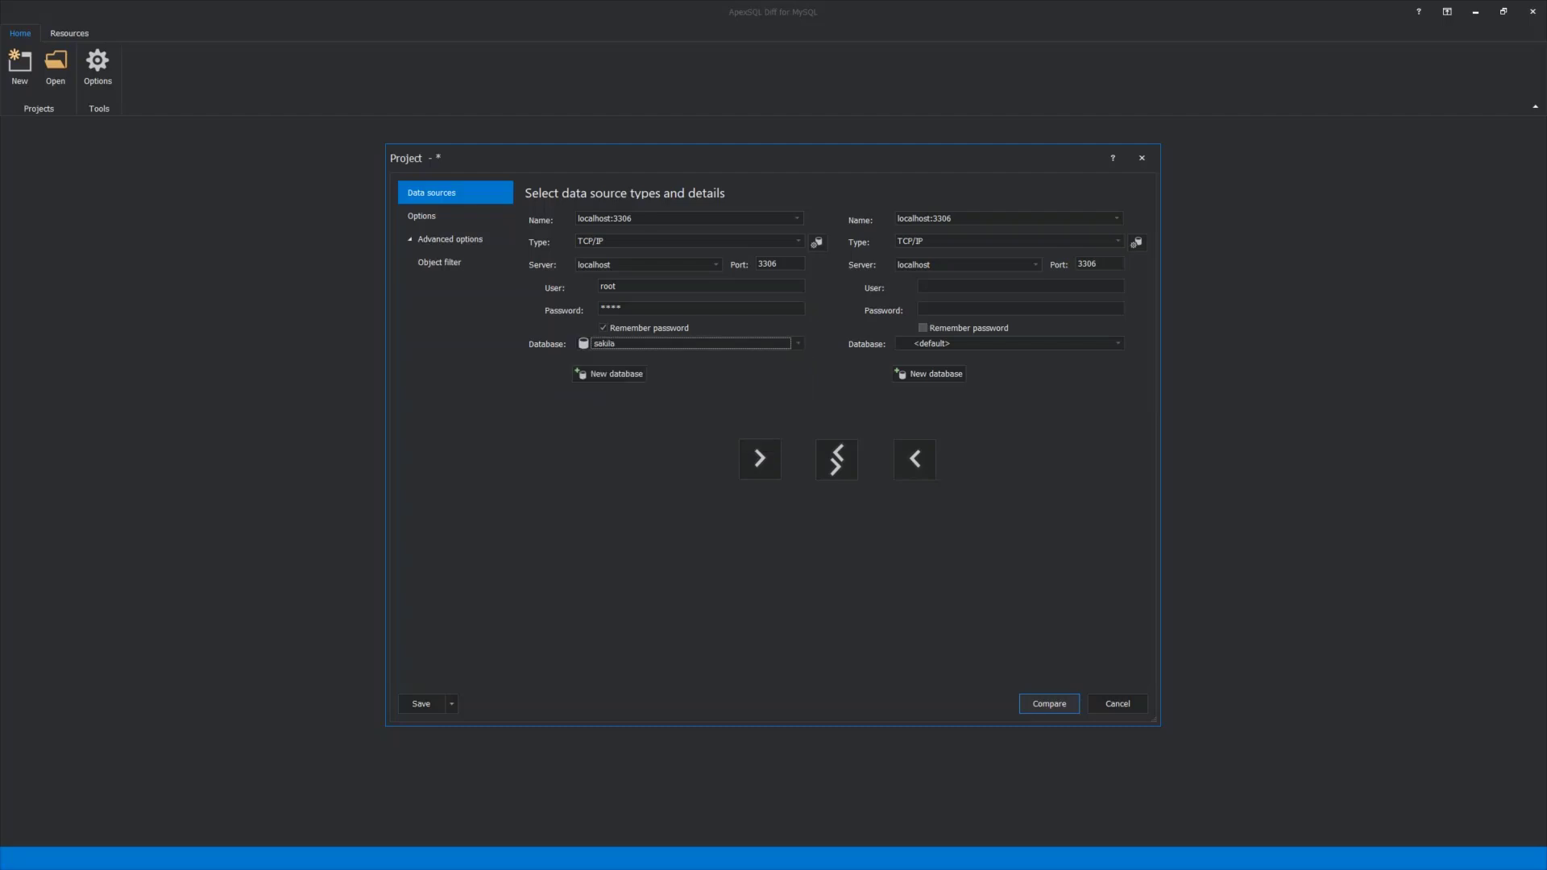
Review the project's comparison options, then view the Object filter with all object types included
{"action": "left_click", "coordinate": [421, 215]}
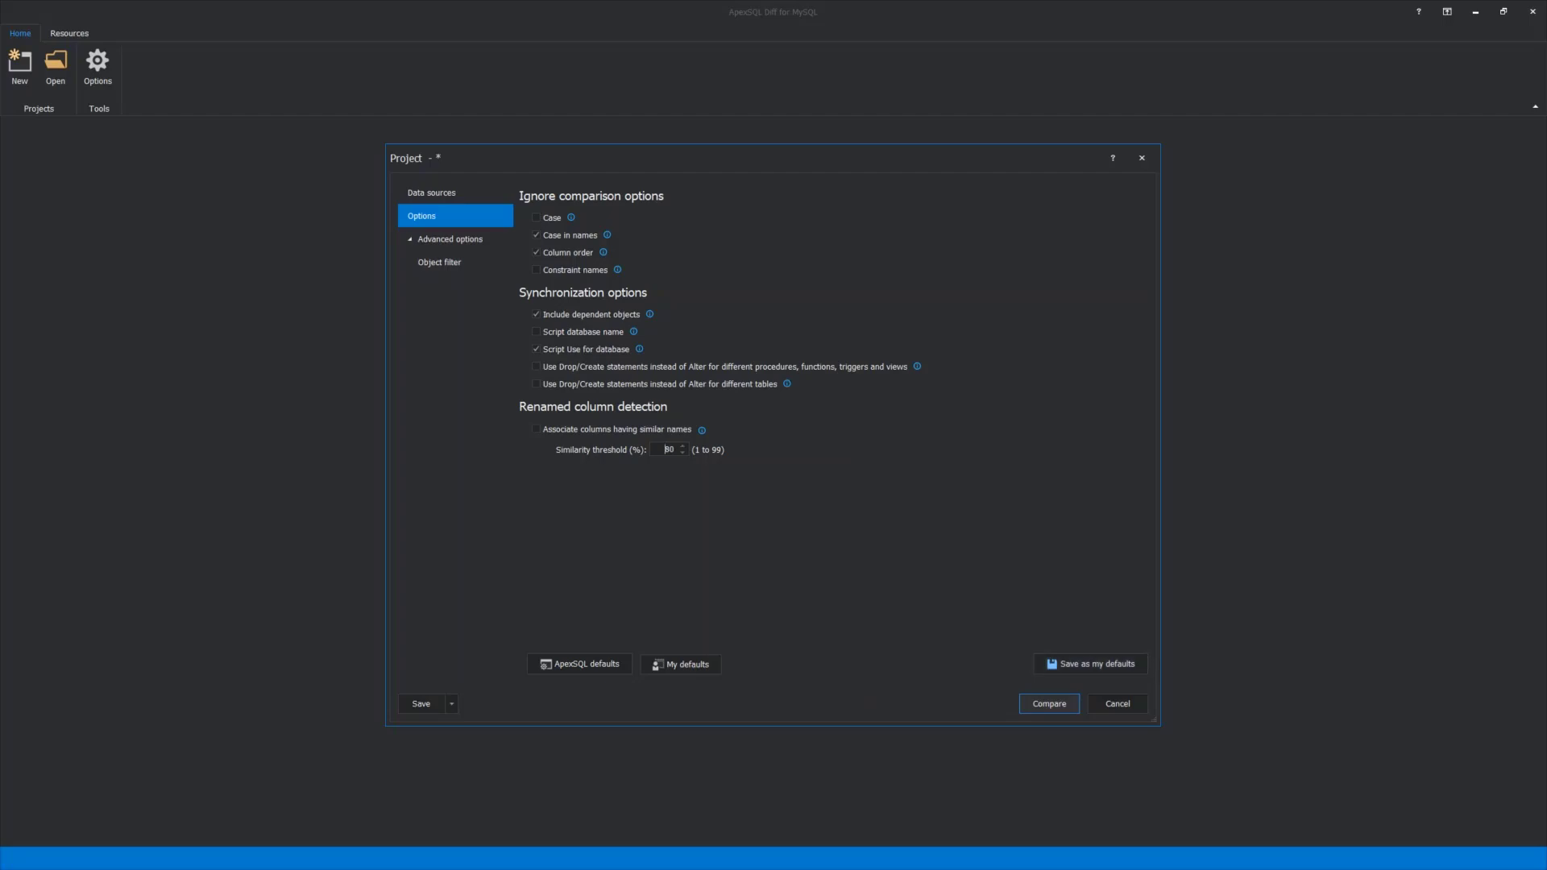
{"action": "mouse_move", "coordinate": [579, 663]}
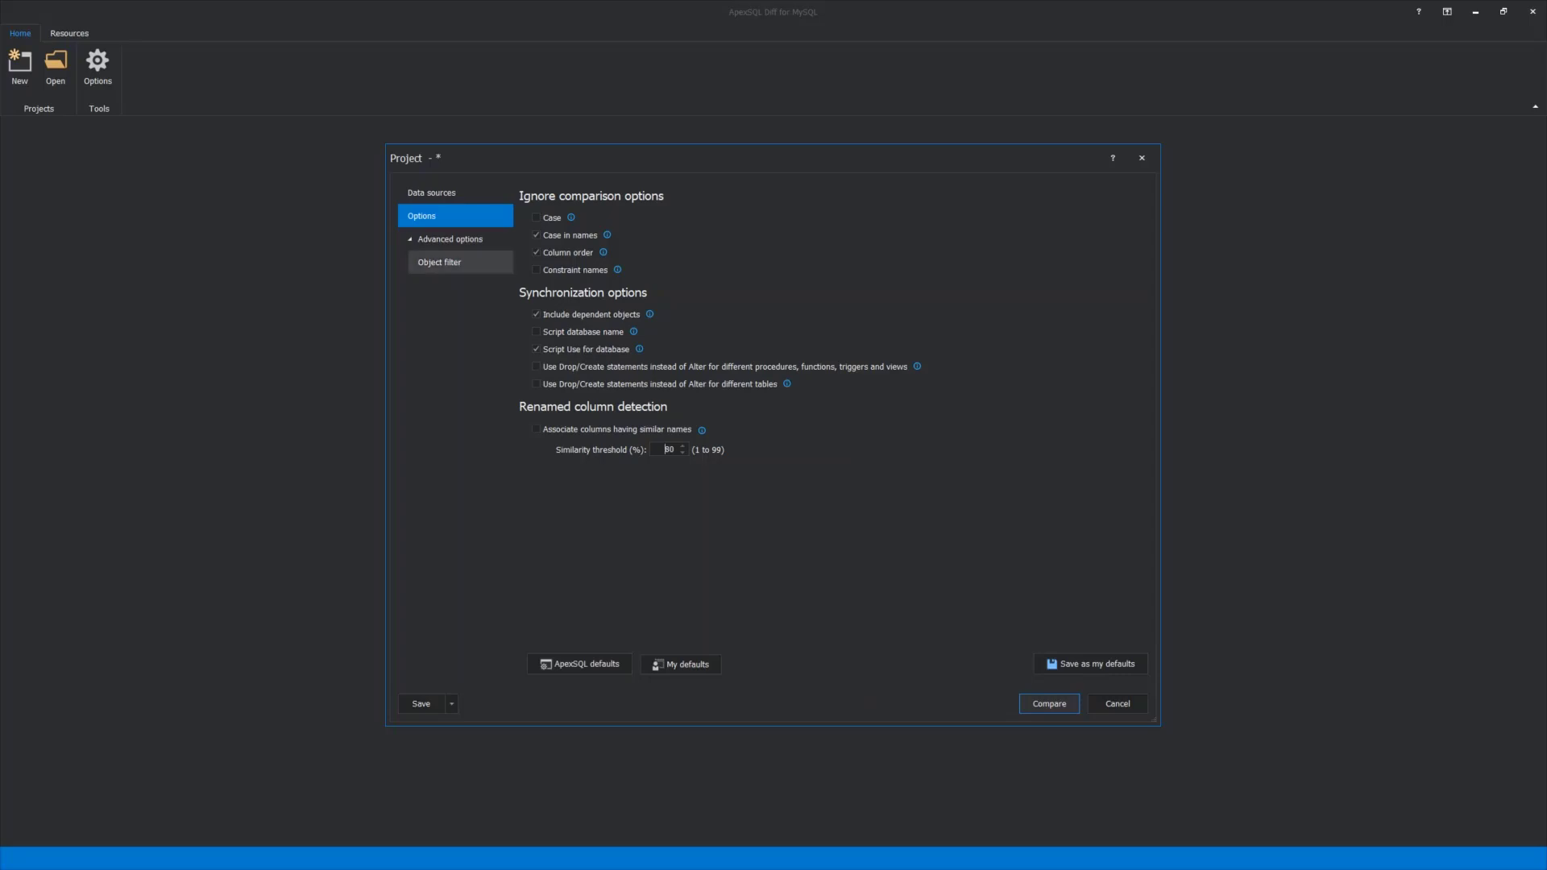
{"action": "left_click", "coordinate": [439, 261]}
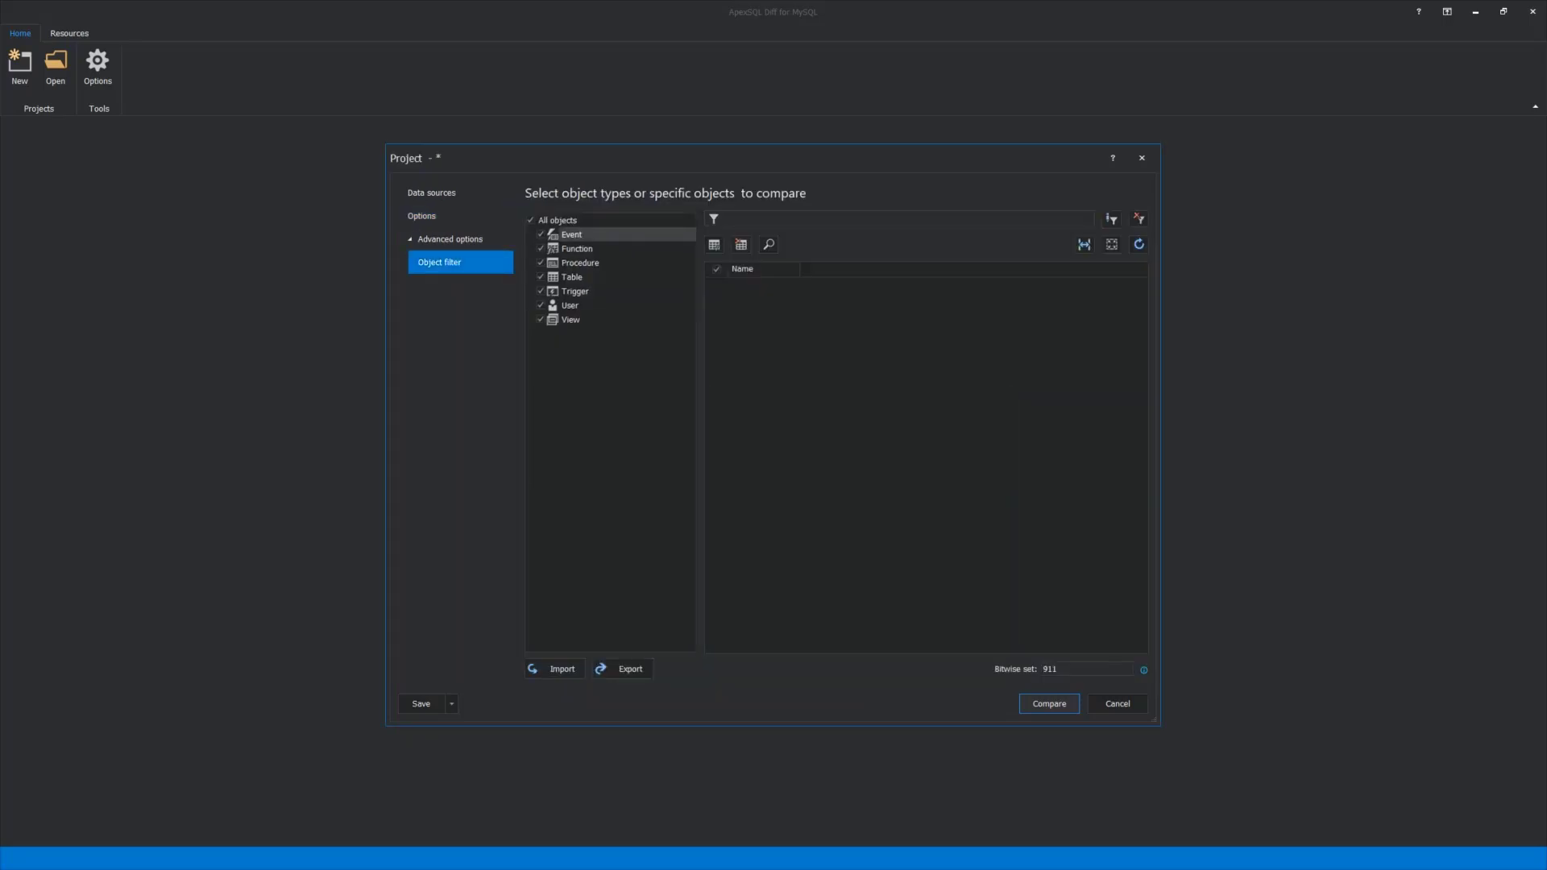
Inspect the All objects, Function and Table filter entries, then return to Data sources
{"action": "left_click", "coordinate": [558, 219]}
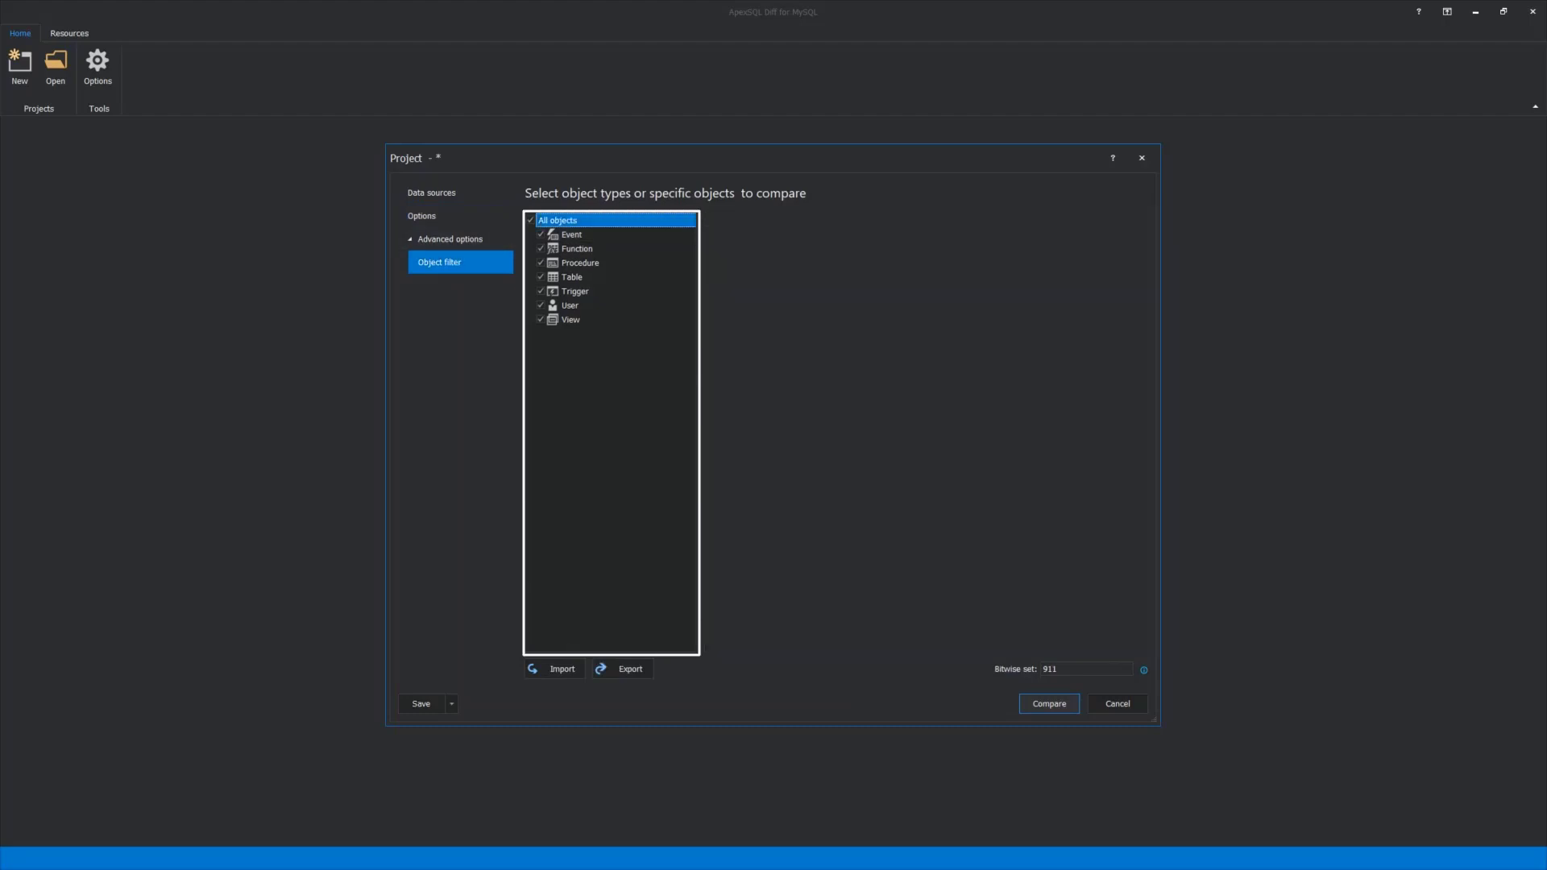
{"action": "left_click", "coordinate": [576, 249]}
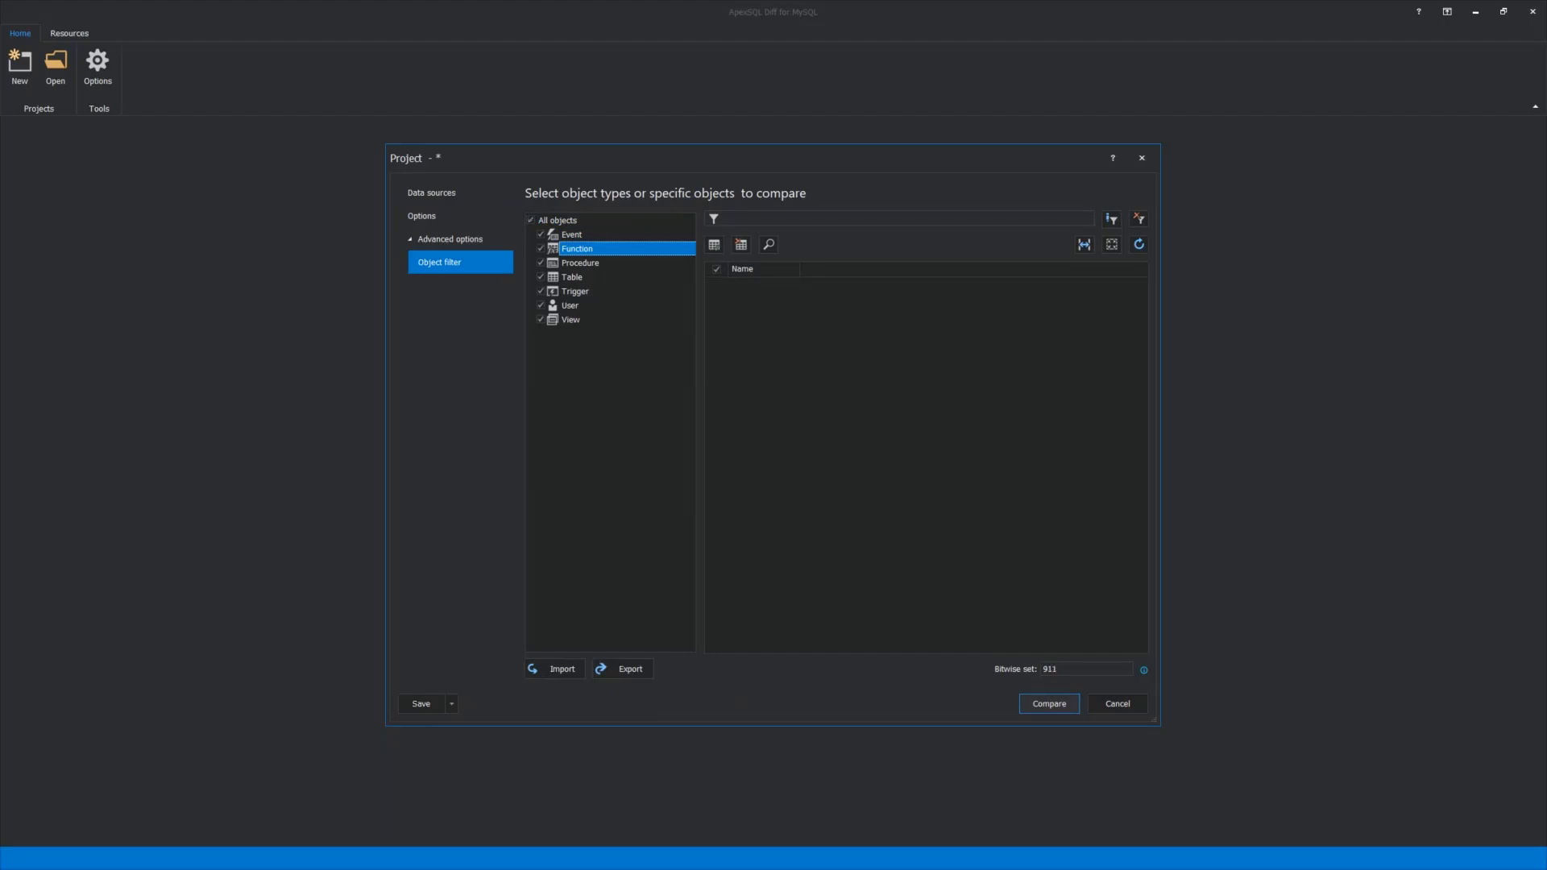
{"action": "left_click", "coordinate": [571, 278]}
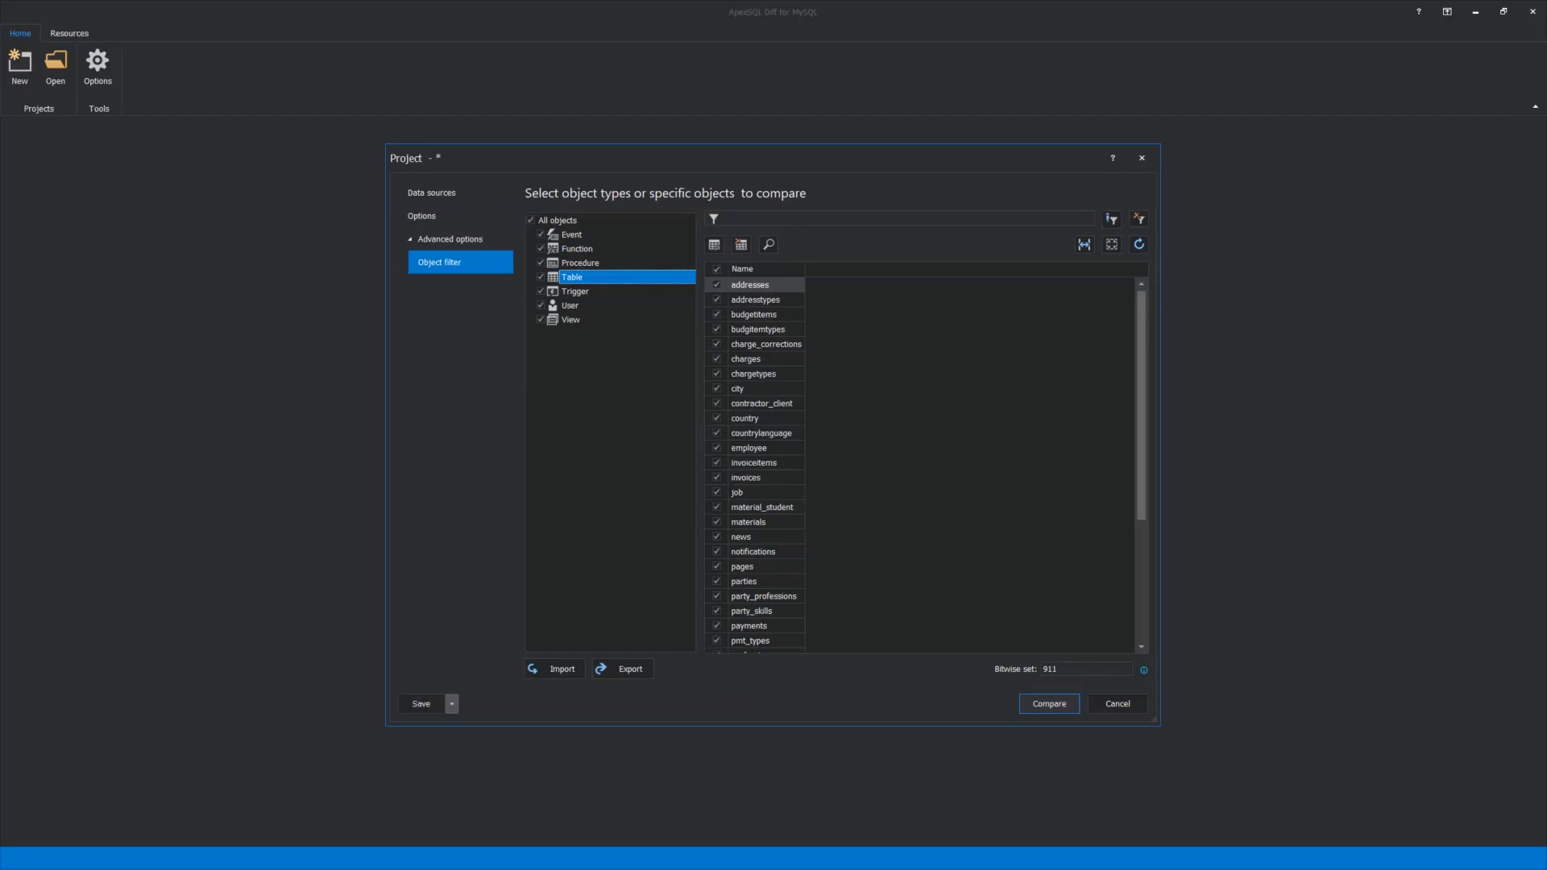
{"action": "left_click", "coordinate": [452, 703]}
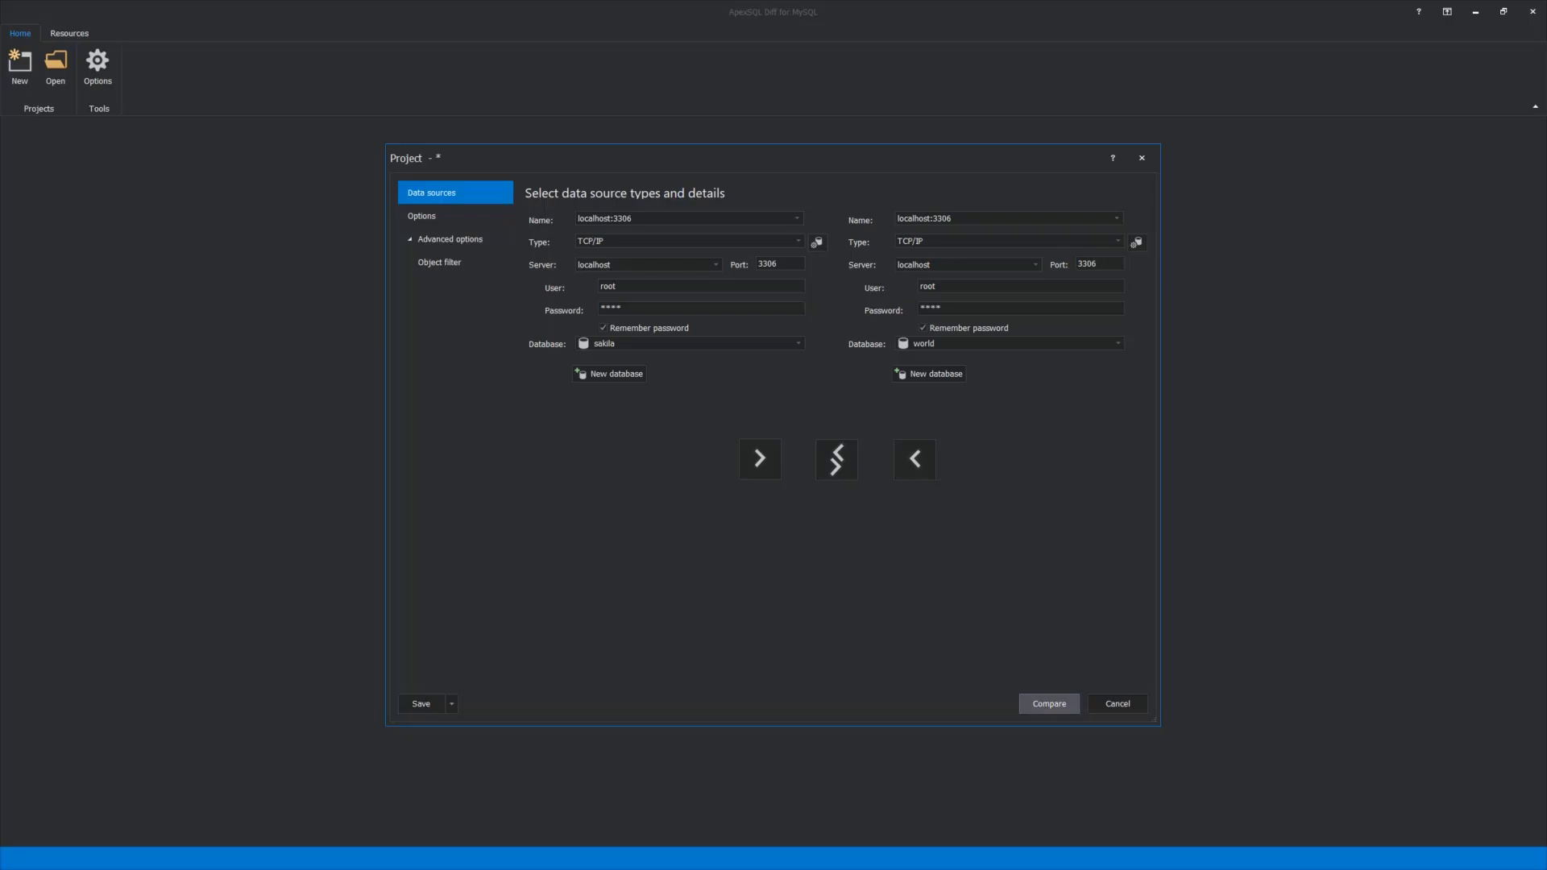
Run the sakila-to-world comparison, showing 28 objects only in sakila and 11 only in world
{"action": "left_click", "coordinate": [1116, 703]}
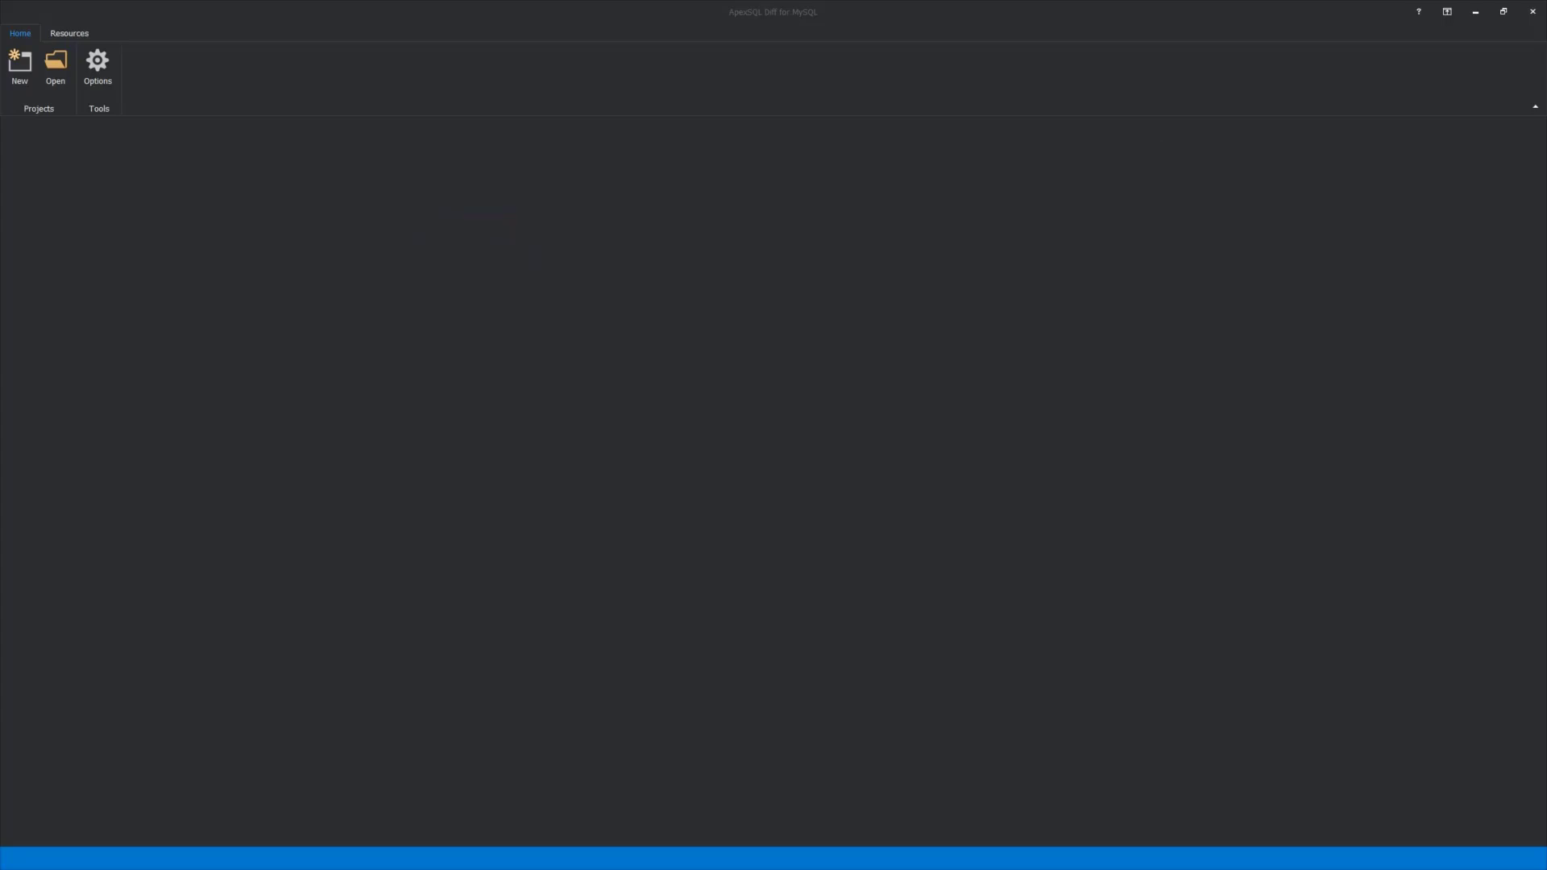
{"action": "left_click", "coordinate": [18, 65]}
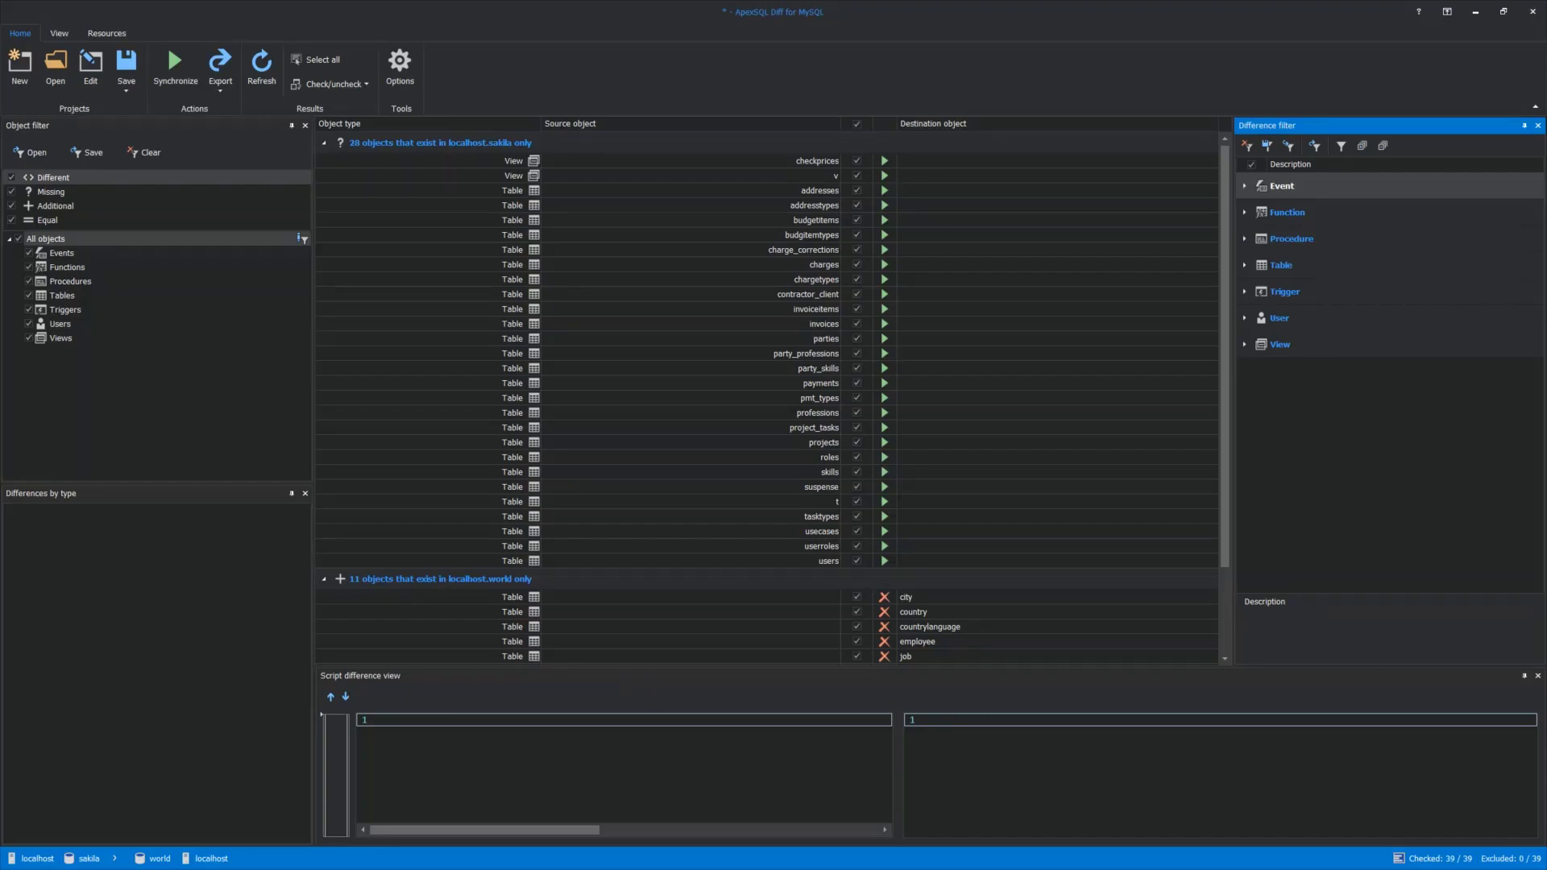
{"action": "left_click", "coordinate": [53, 176]}
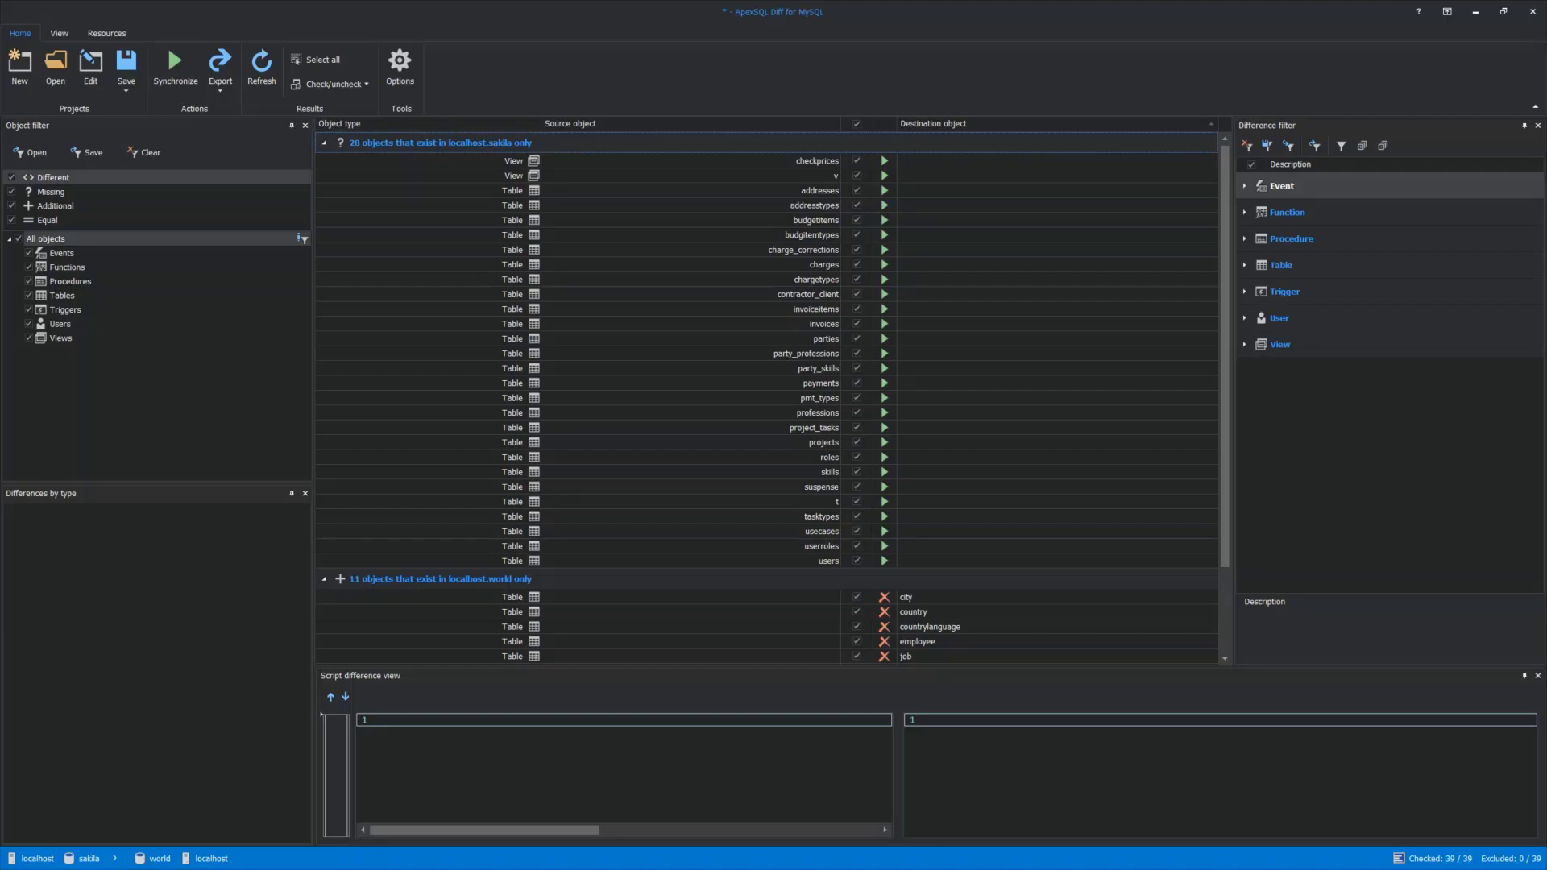
Export the comparison as an HTML simple report, accepting the report options to reach Save as
{"action": "left_click", "coordinate": [219, 65]}
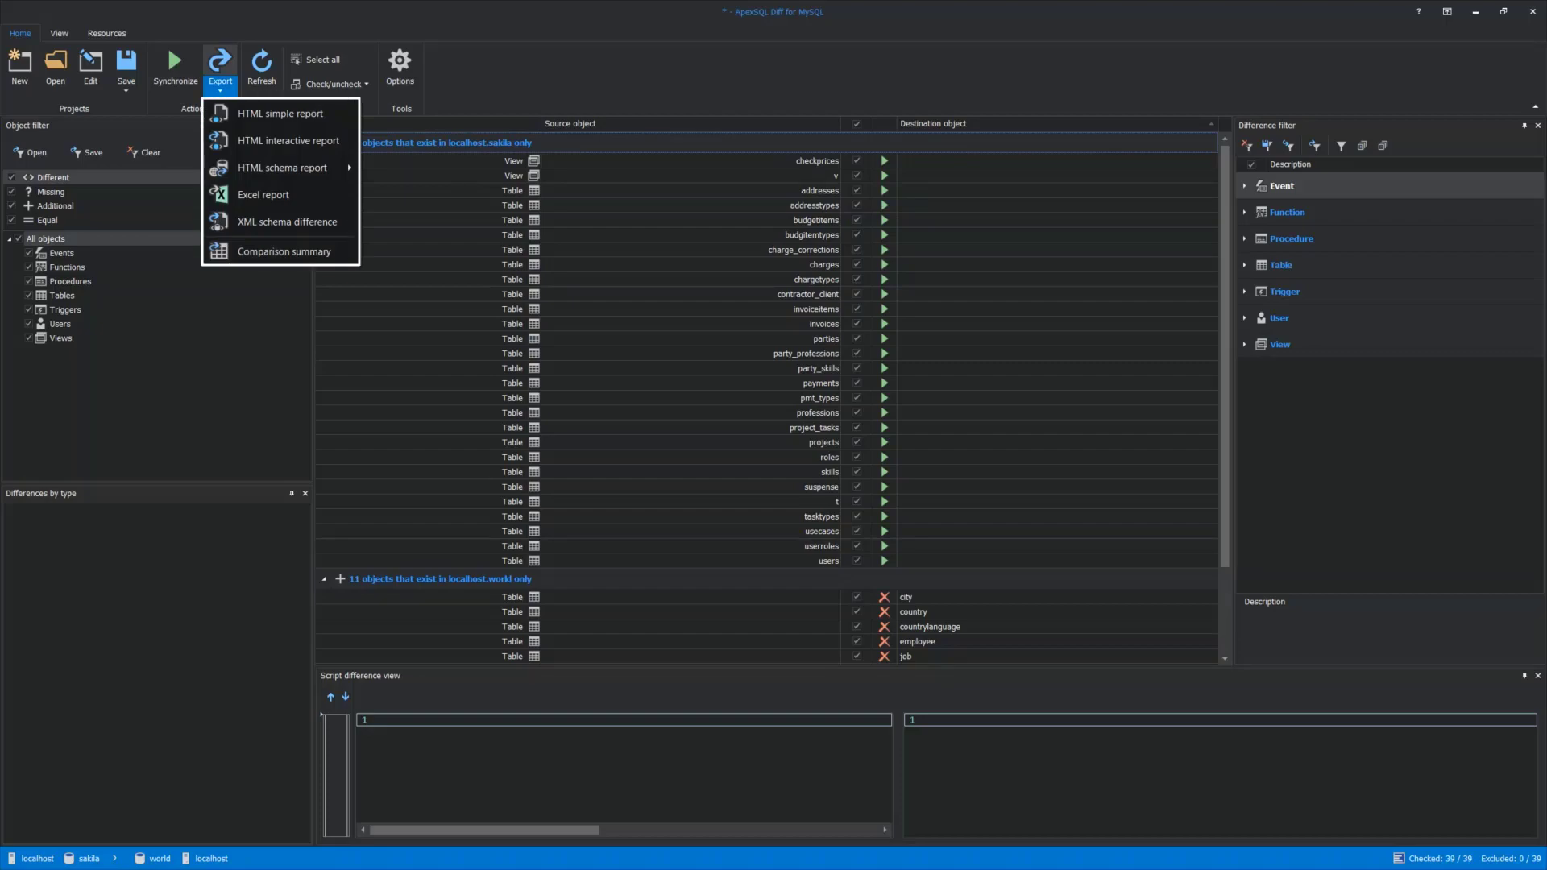
{"action": "mouse_move", "coordinate": [279, 113]}
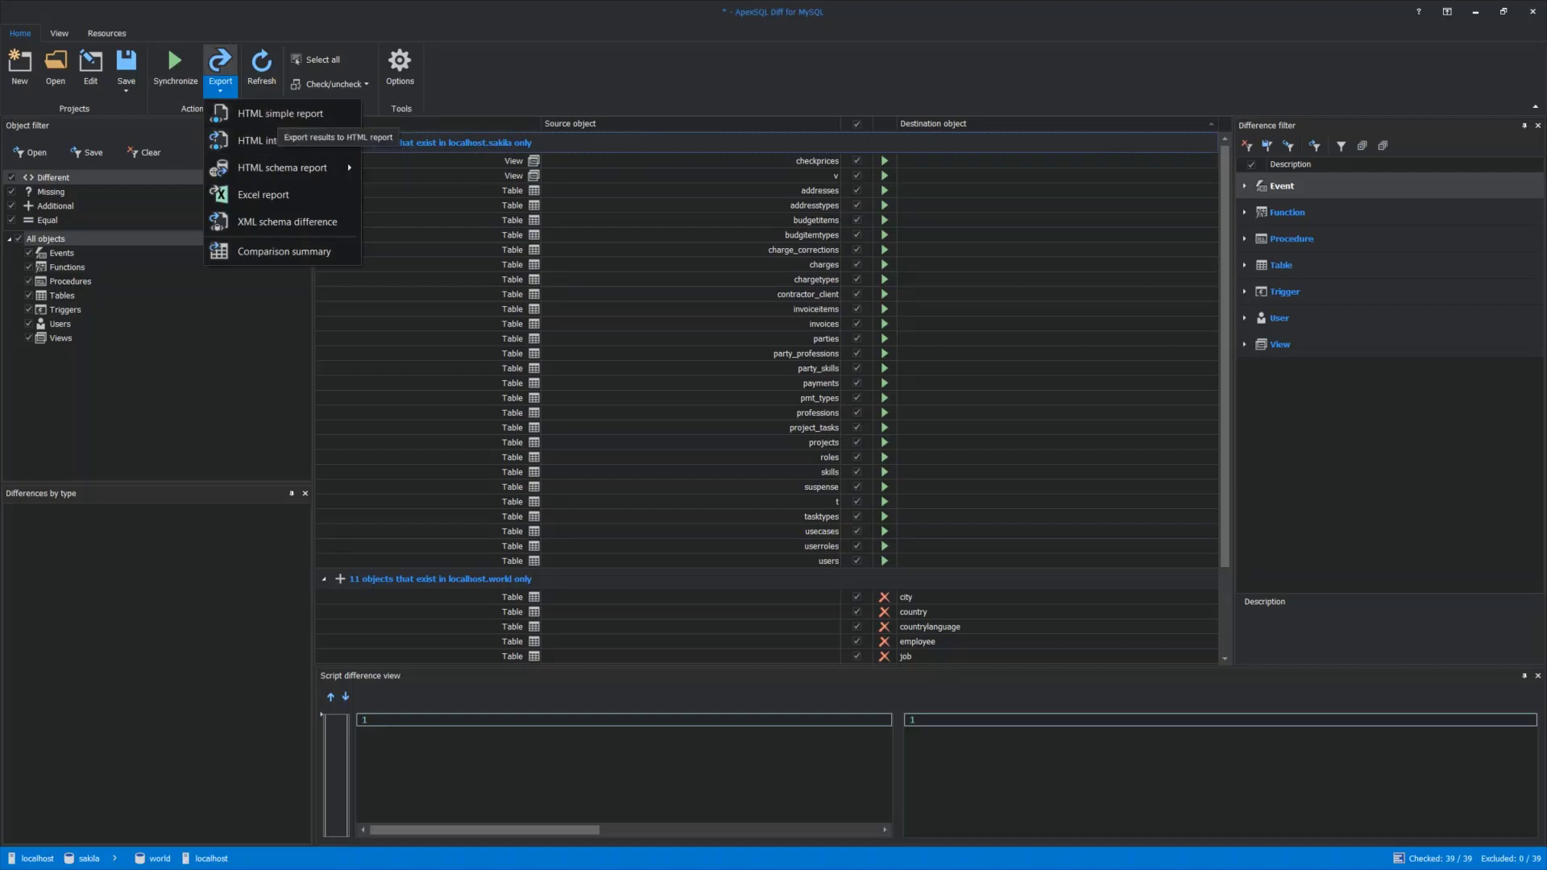
{"action": "mouse_move", "coordinate": [281, 167]}
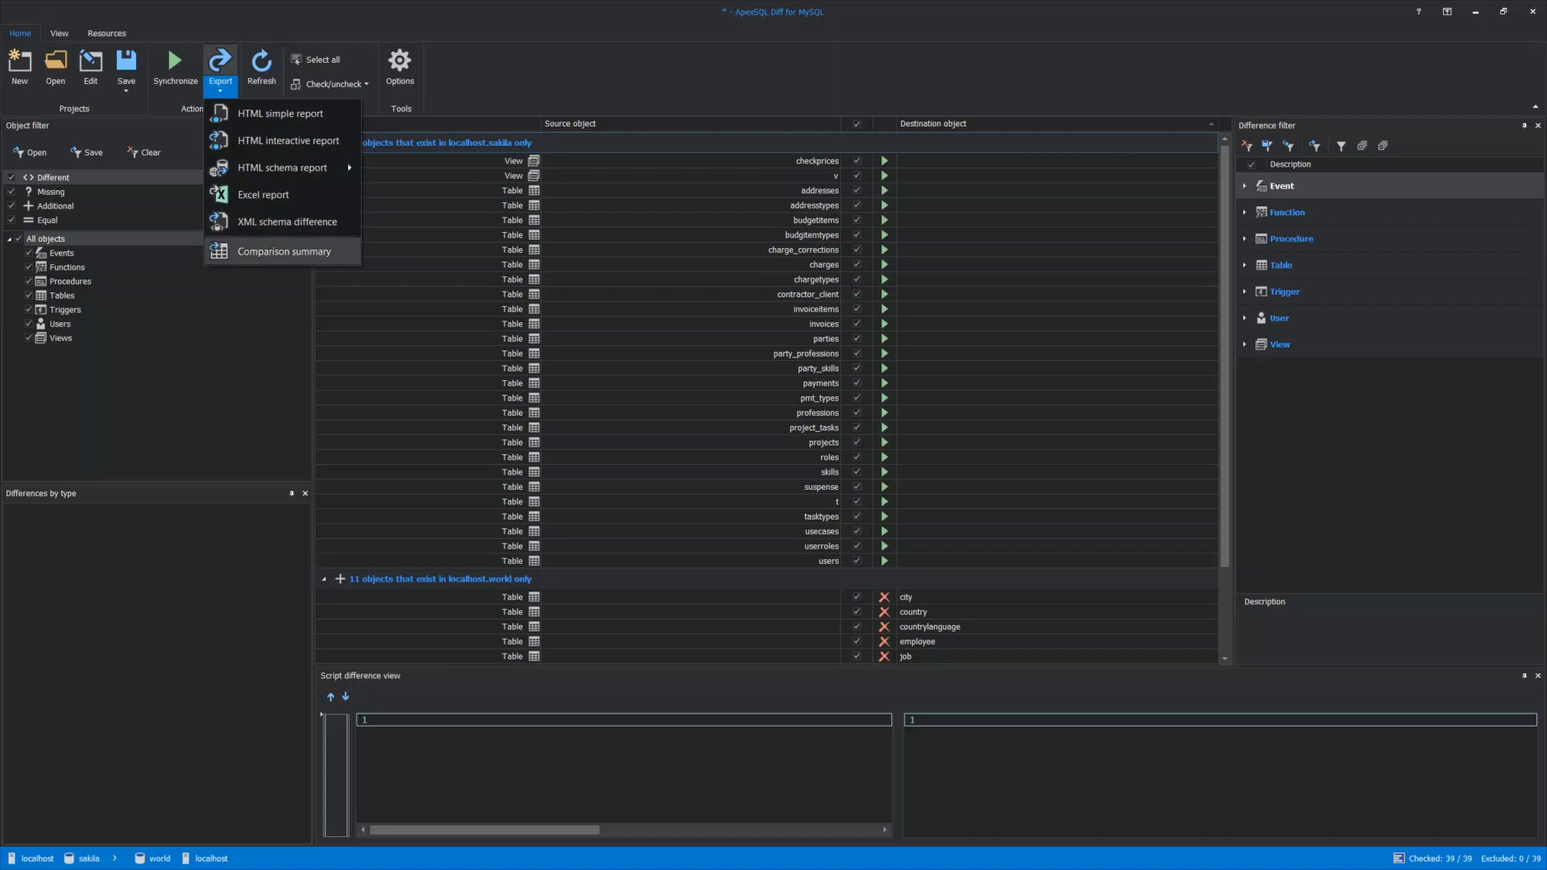
{"action": "mouse_move", "coordinate": [282, 251]}
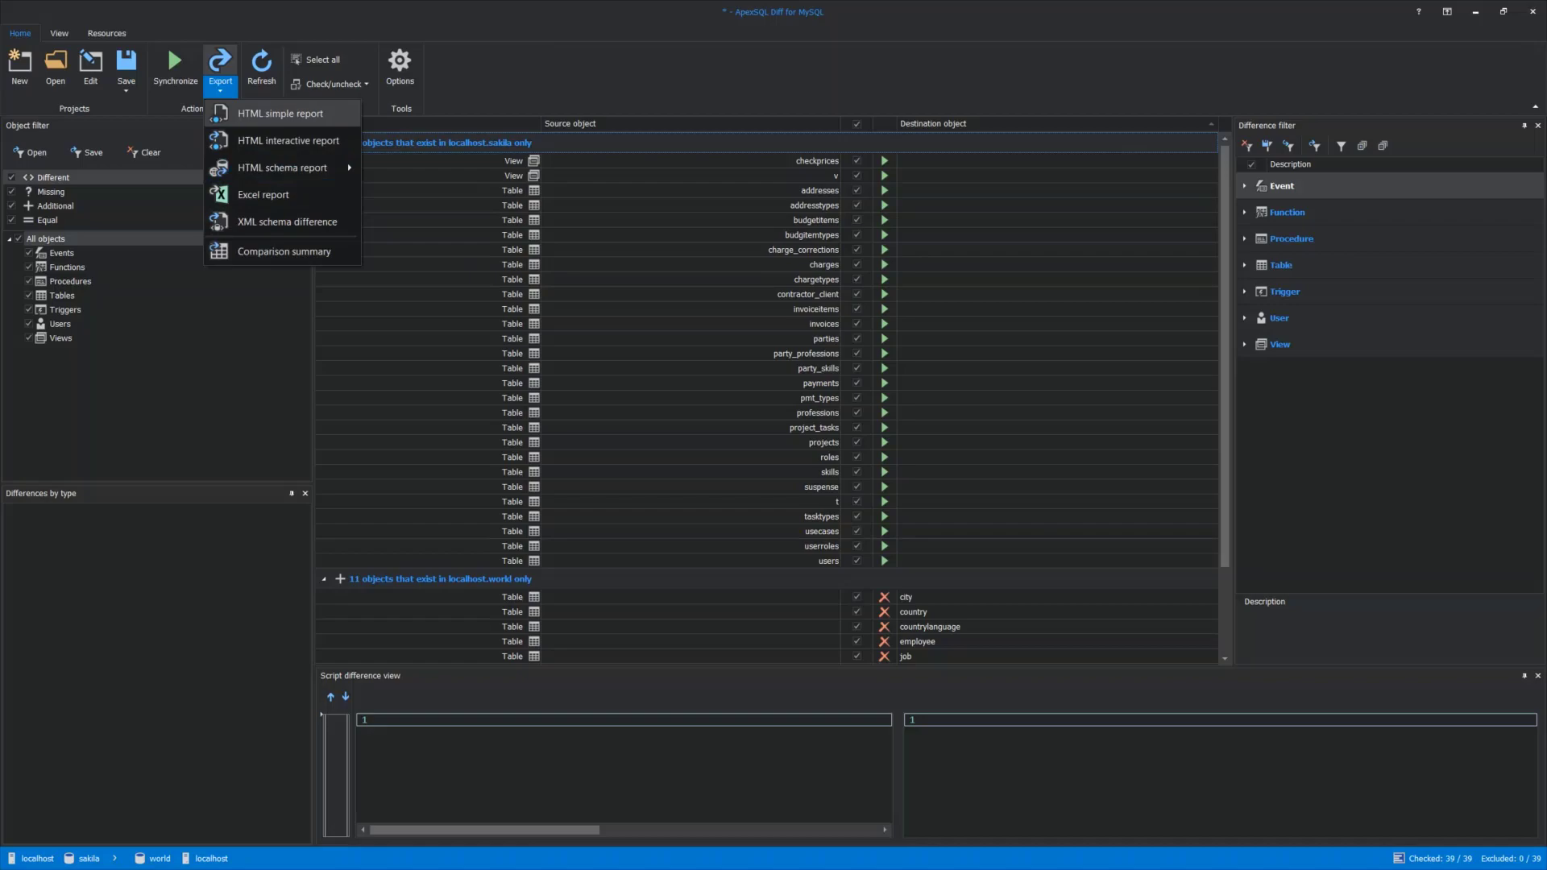
{"action": "mouse_move", "coordinate": [280, 112]}
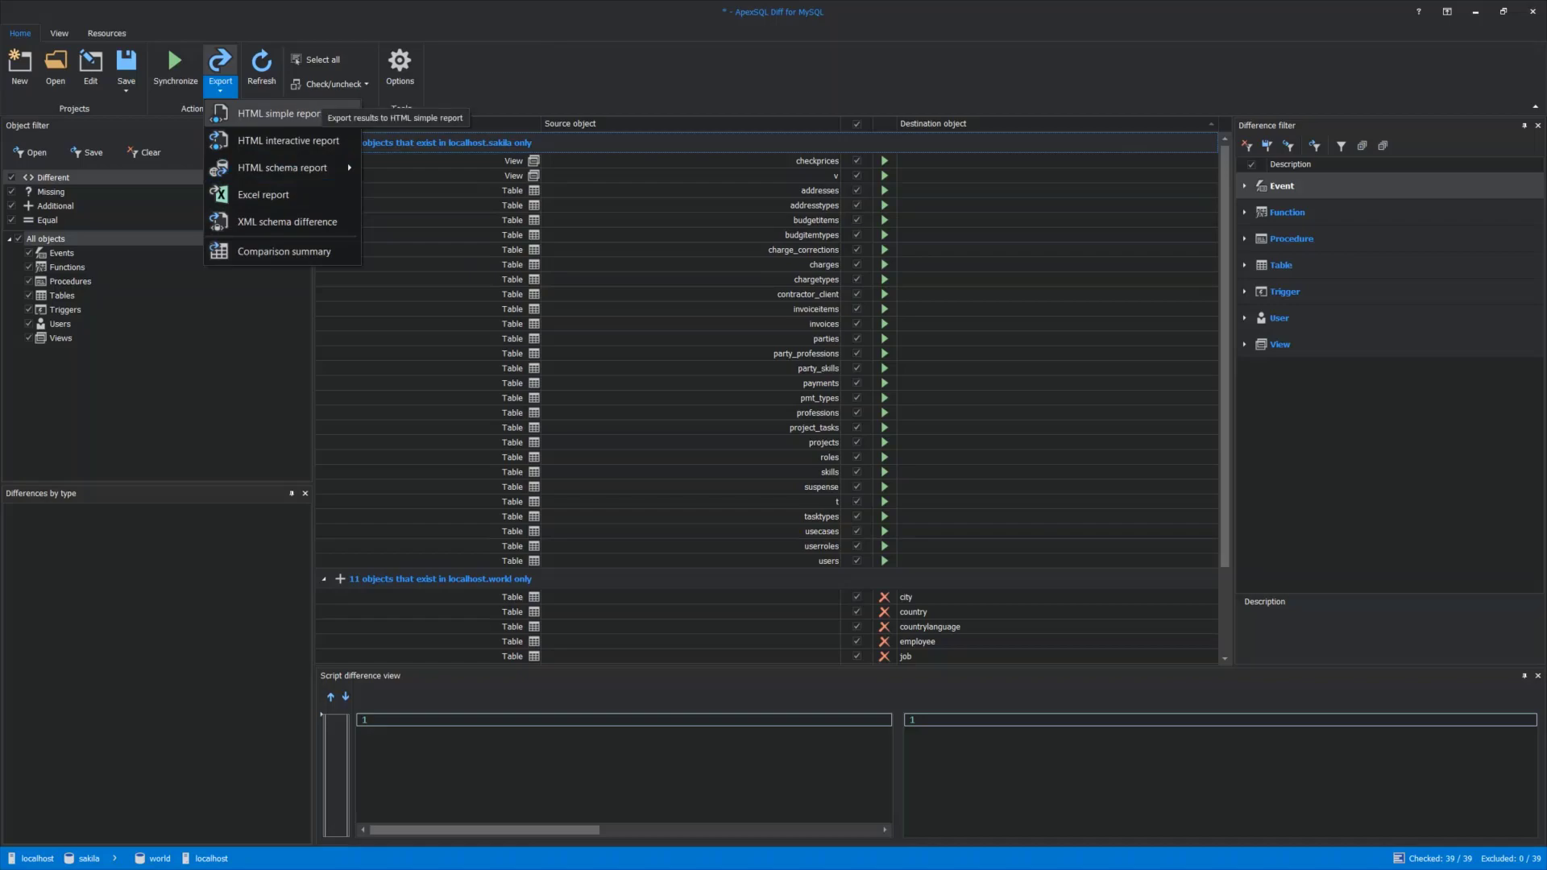
{"action": "left_click", "coordinate": [279, 113]}
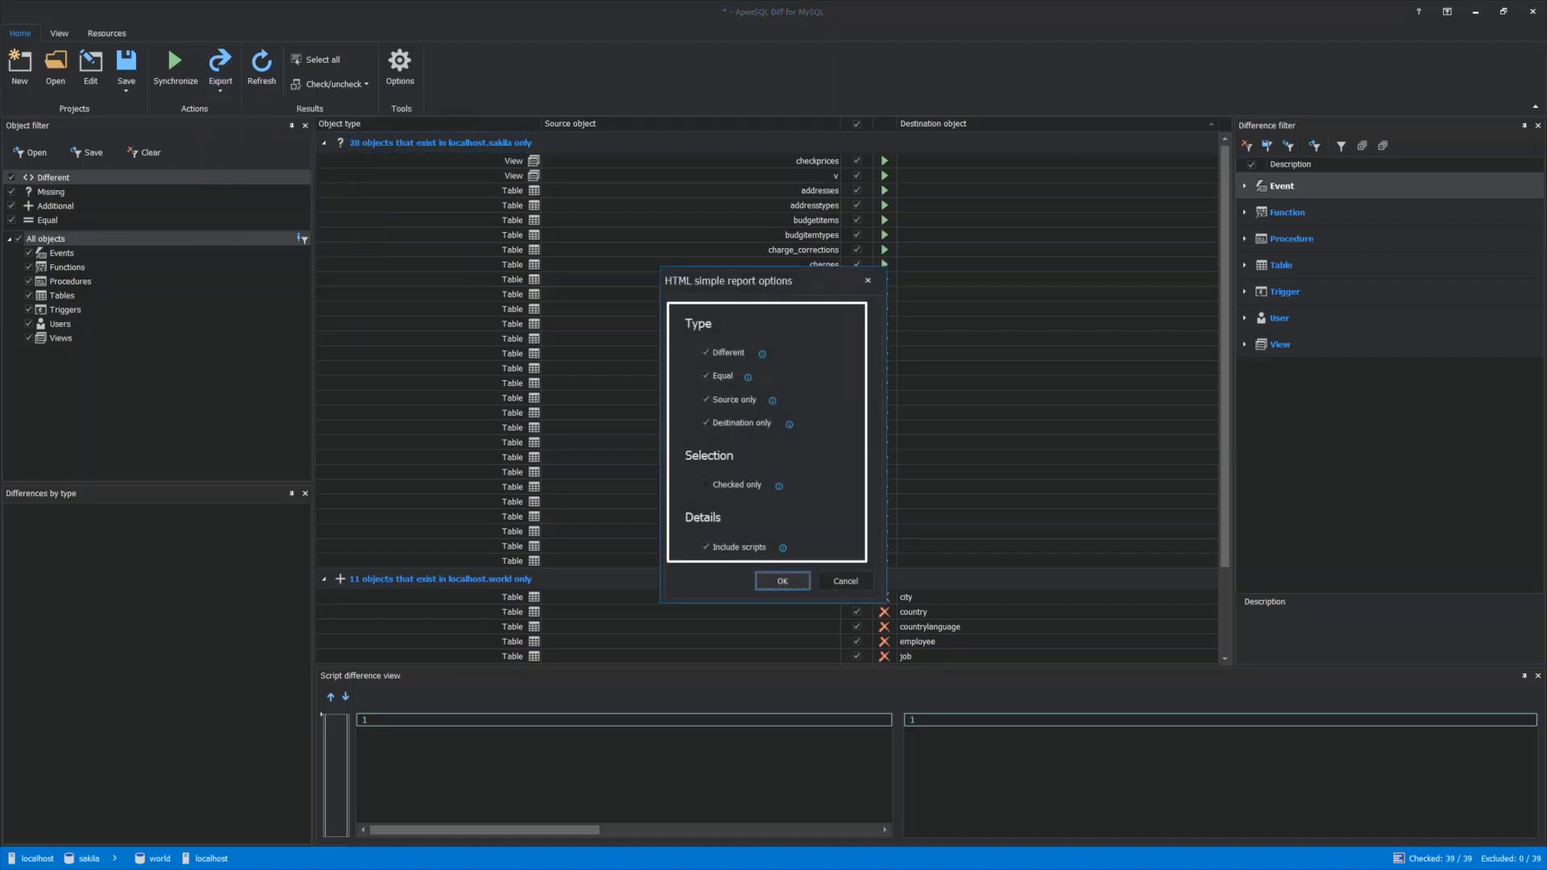
{"action": "left_click", "coordinate": [705, 484]}
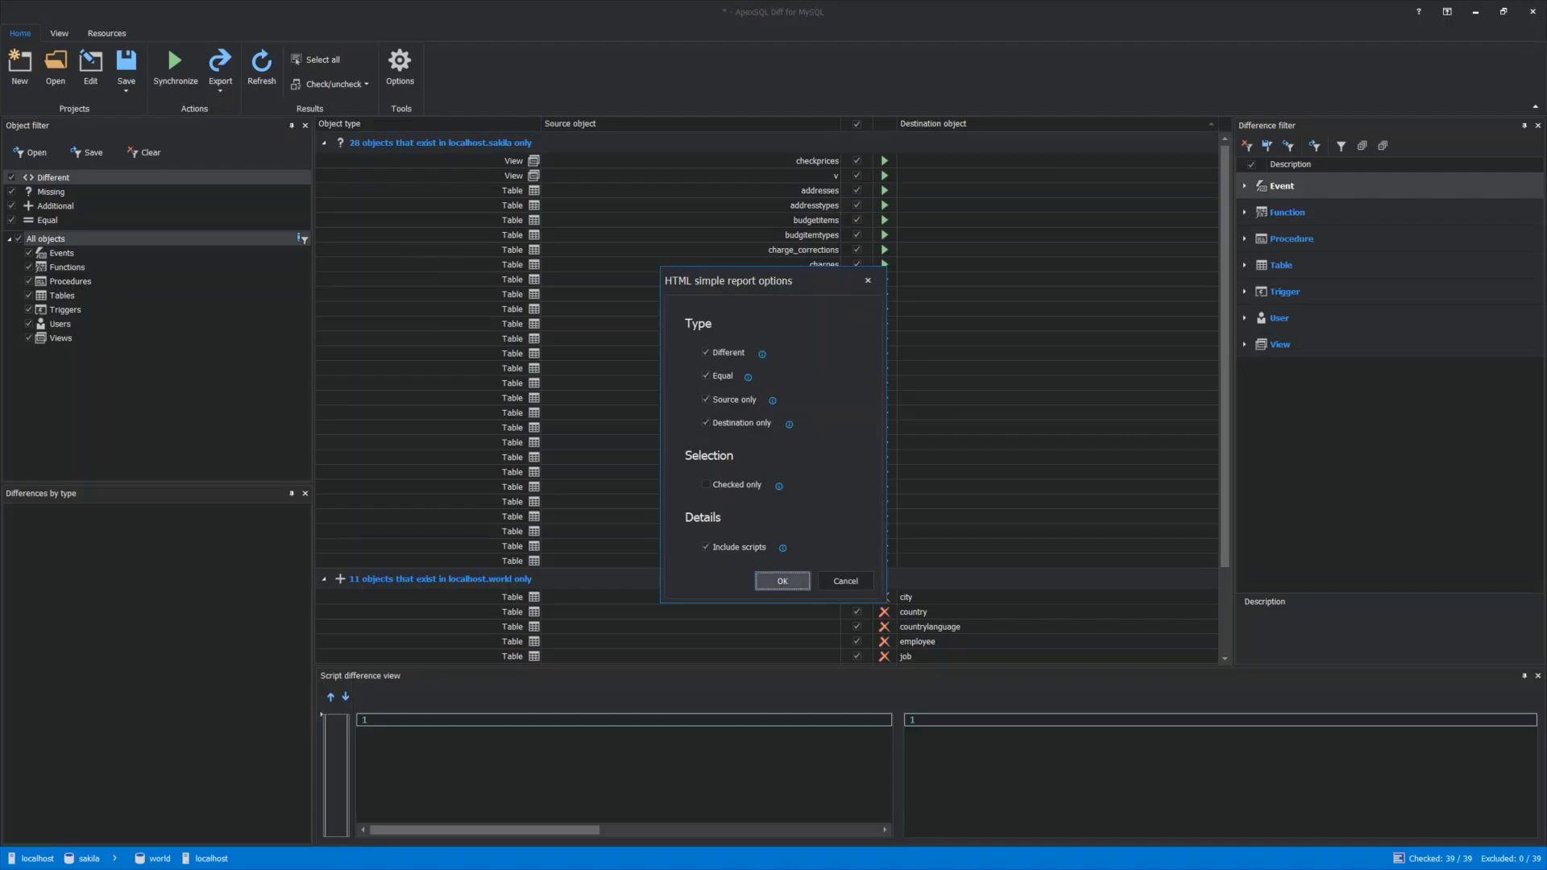
{"action": "left_click", "coordinate": [781, 580]}
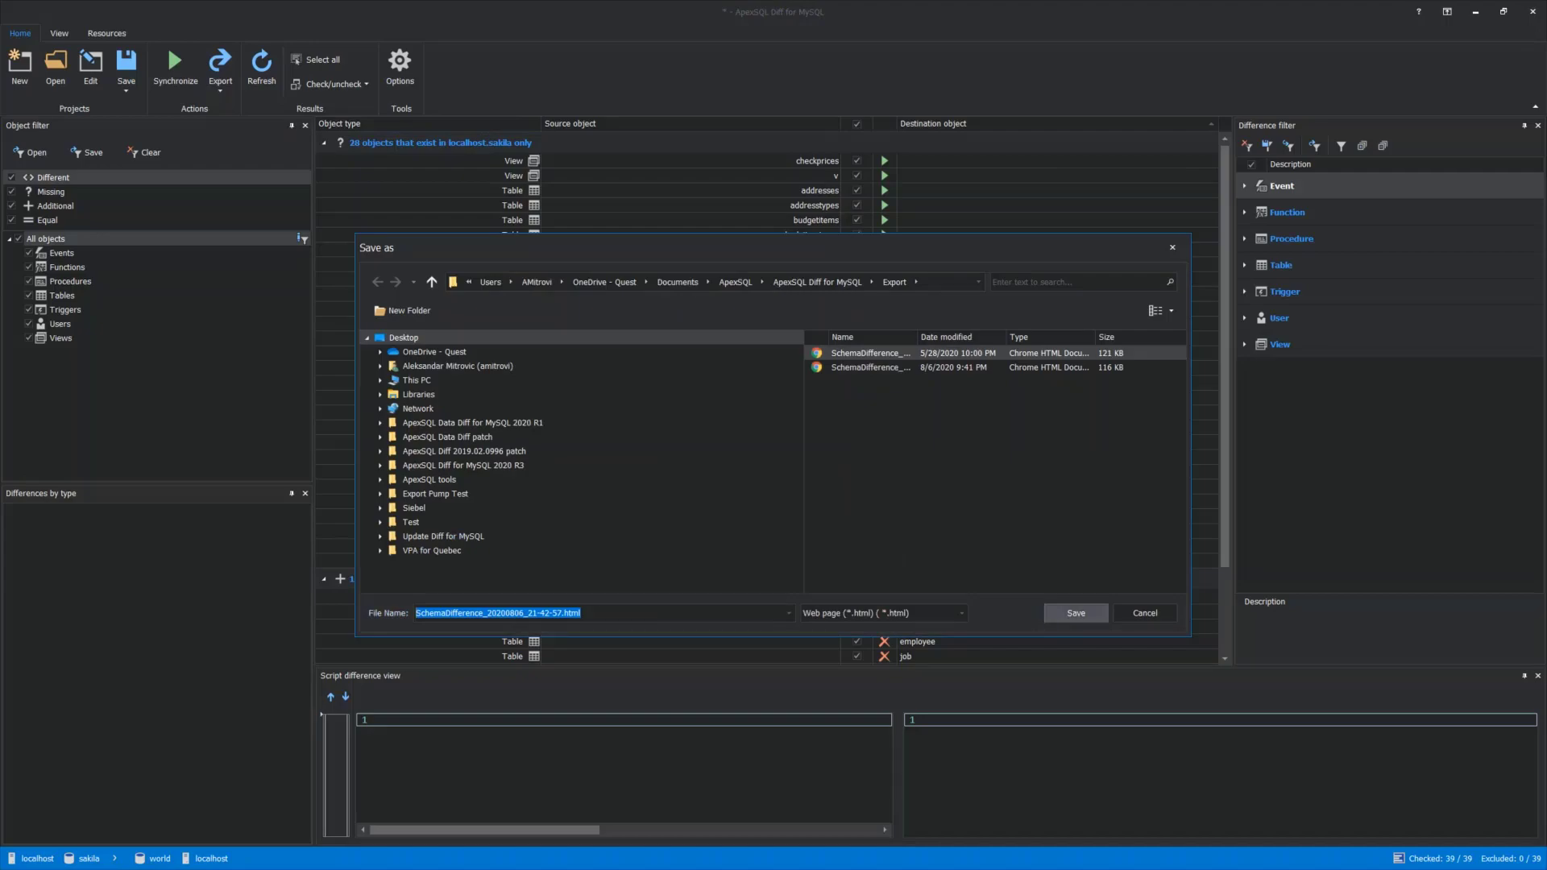
Save the report under the suggested SchemaDifference file name and open it in the browser
{"action": "left_click", "coordinate": [1074, 613]}
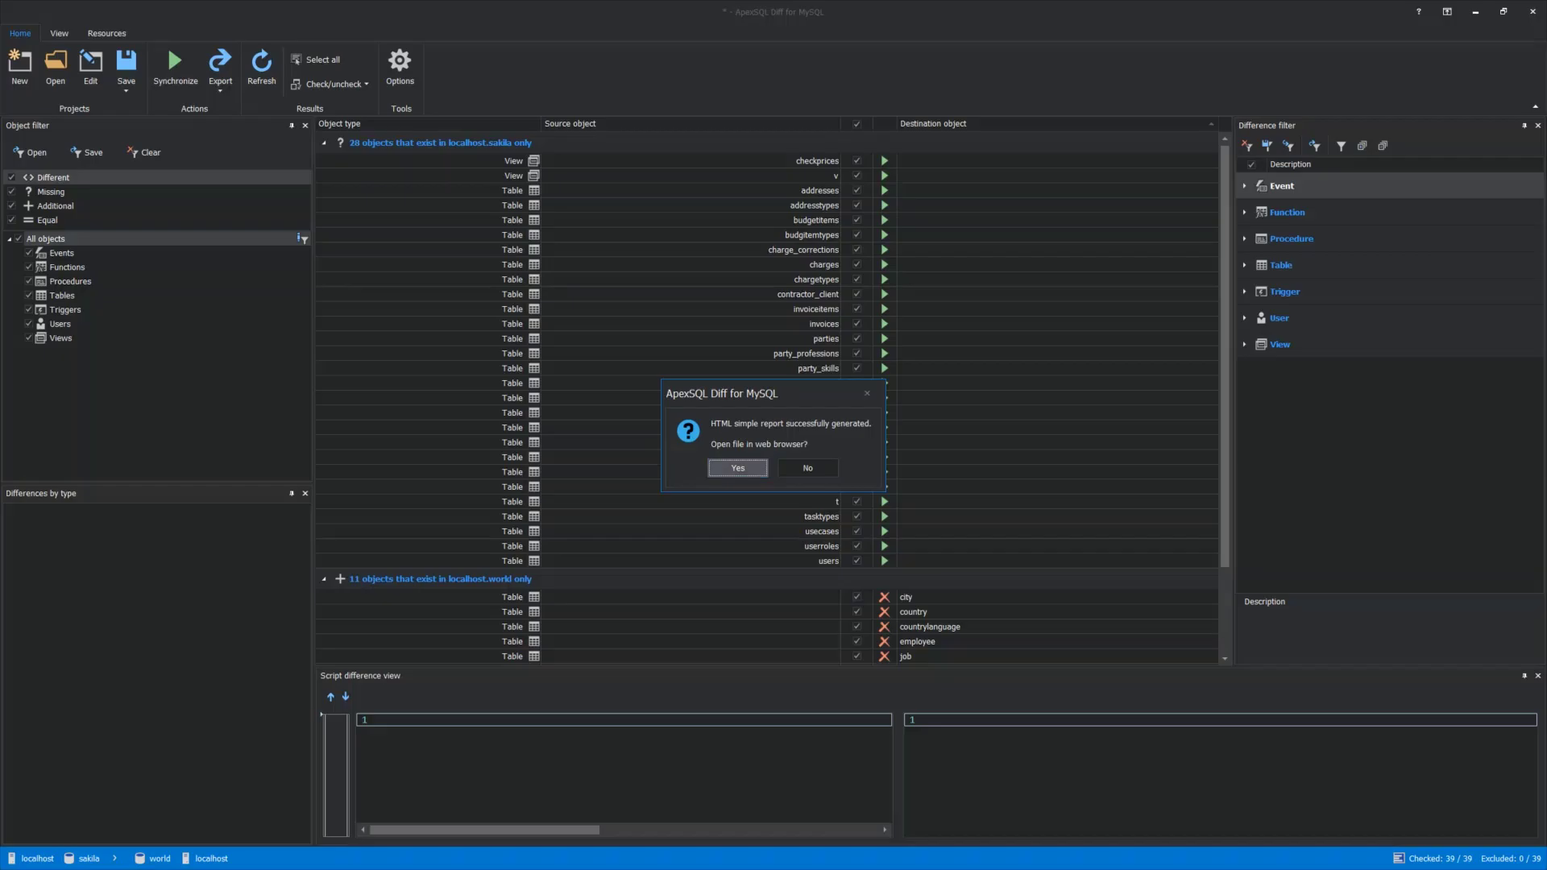
{"action": "left_click", "coordinate": [735, 467]}
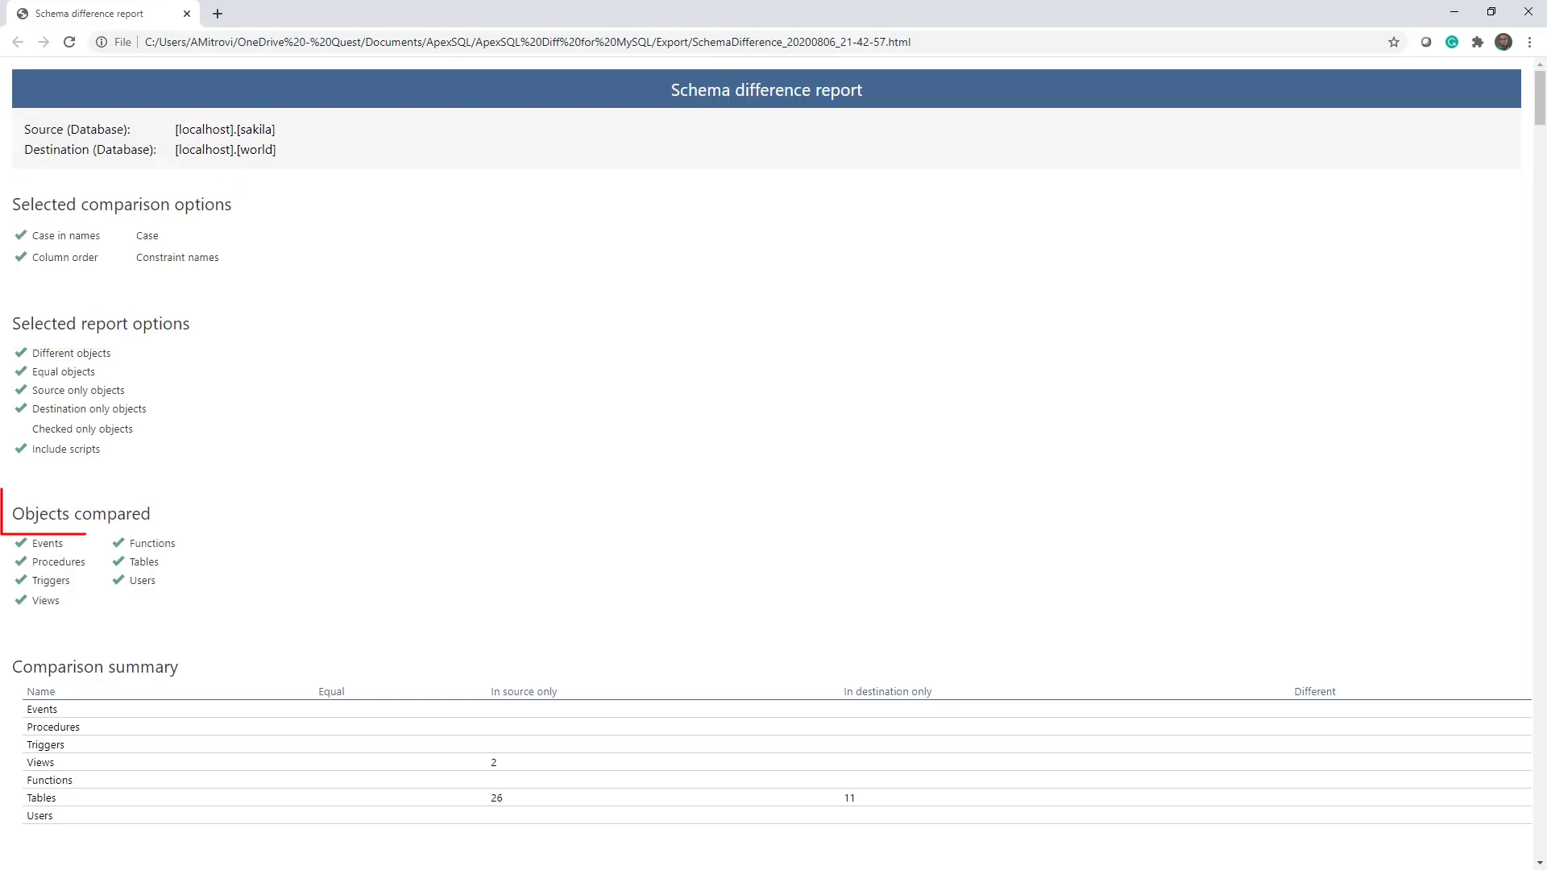
Scroll through the report's summary and per-object sakila versus world results in Chrome
{"action": "scroll", "scroll_direction": "down", "scroll_amount": 3}
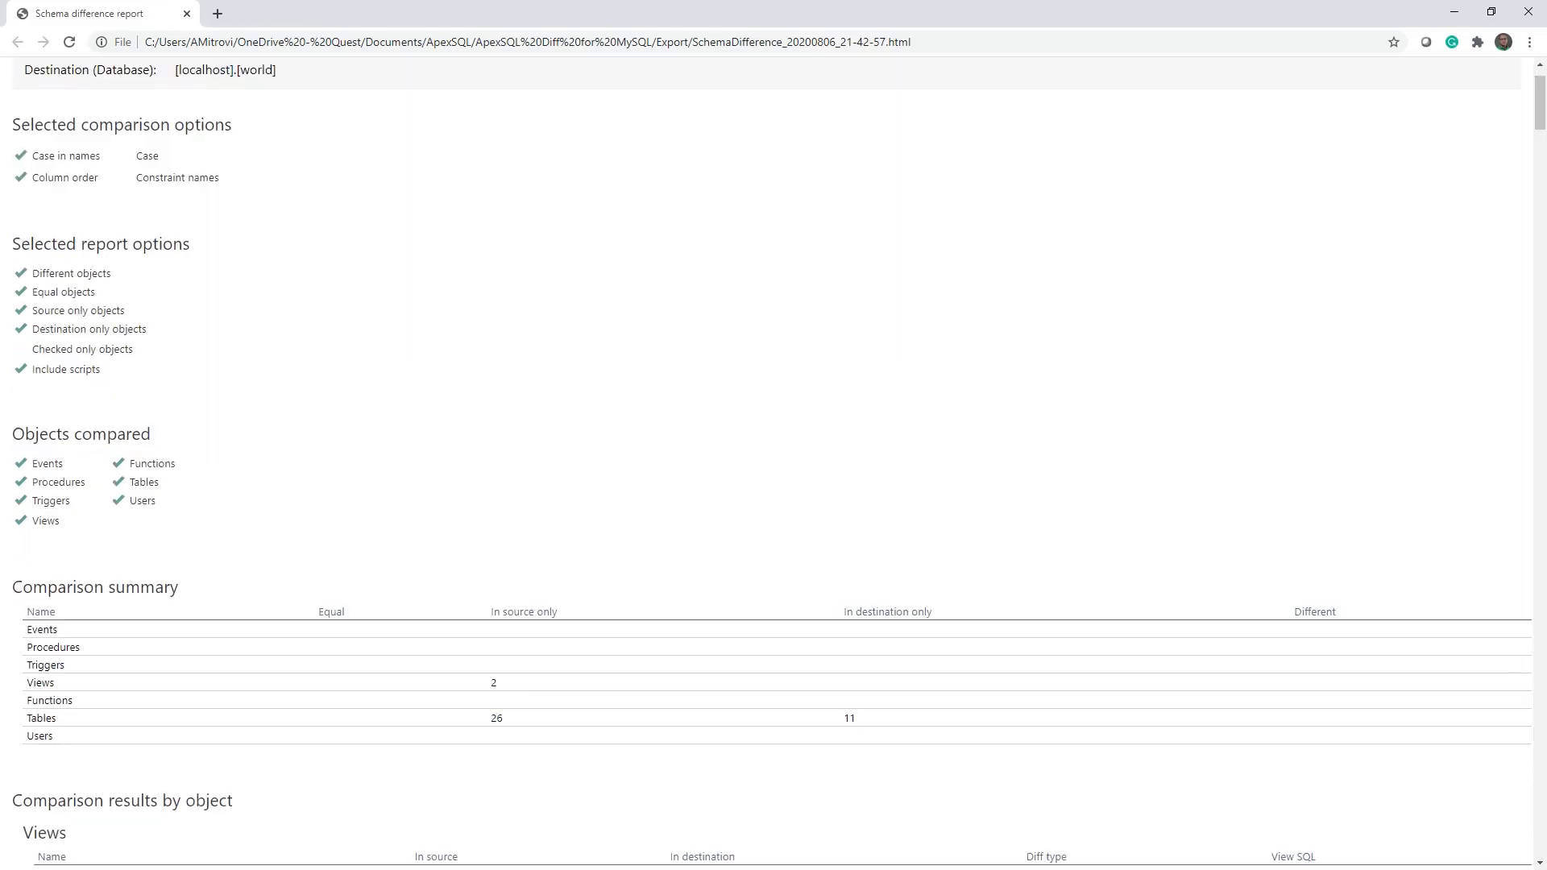
{"action": "scroll", "scroll_direction": "down", "scroll_amount": 3}
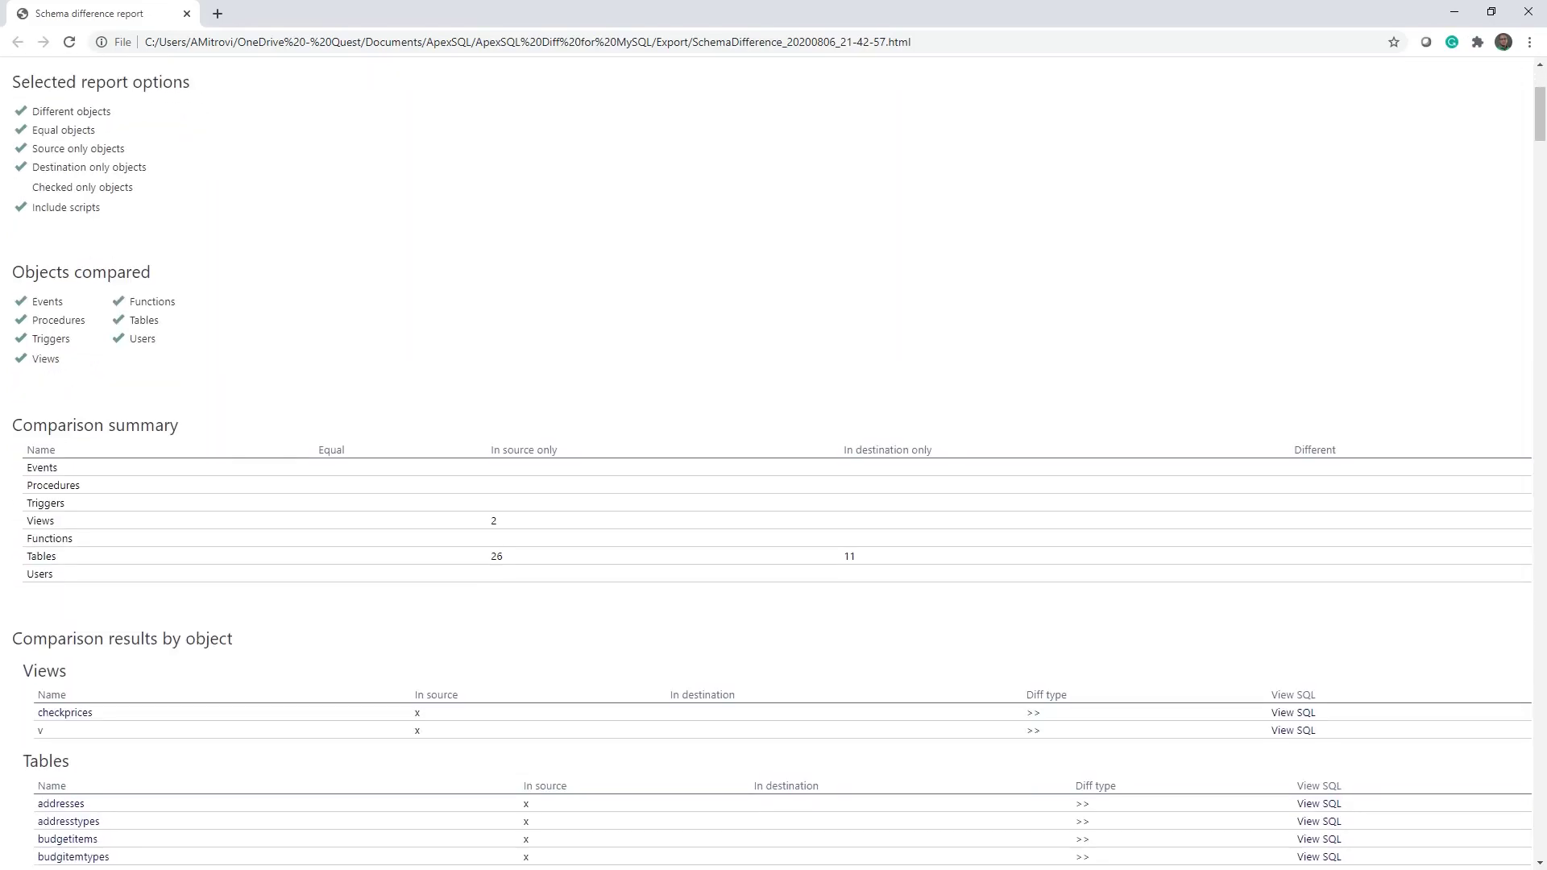
{"action": "scroll", "scroll_direction": "down", "scroll_amount": 3}
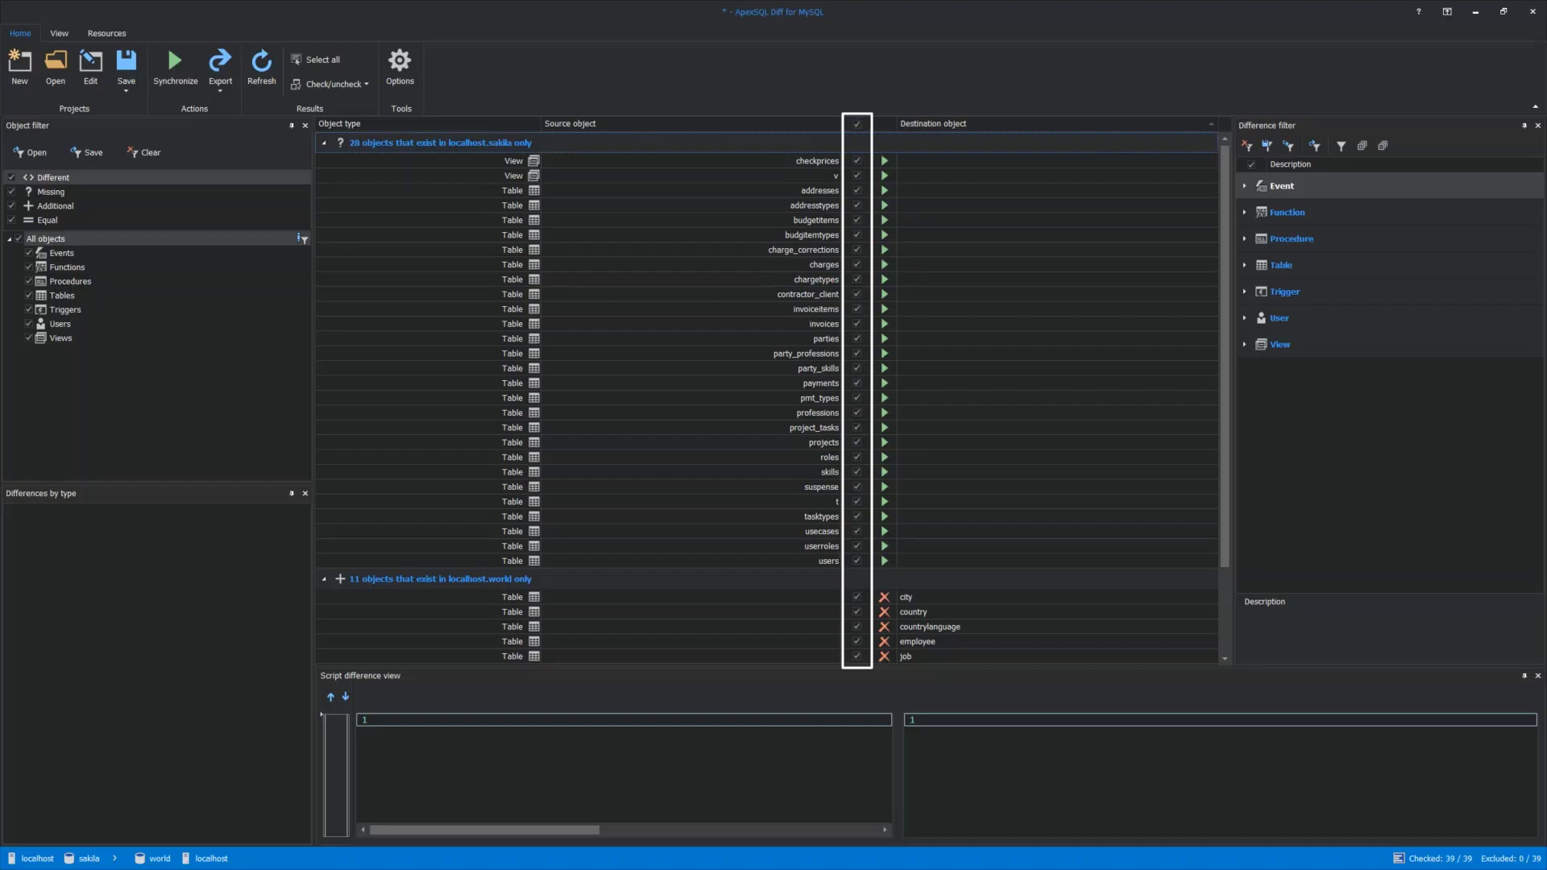
Select the projects table to see its sakila-only CREATE TABLE script and open the Save choices
{"action": "left_click", "coordinate": [857, 655]}
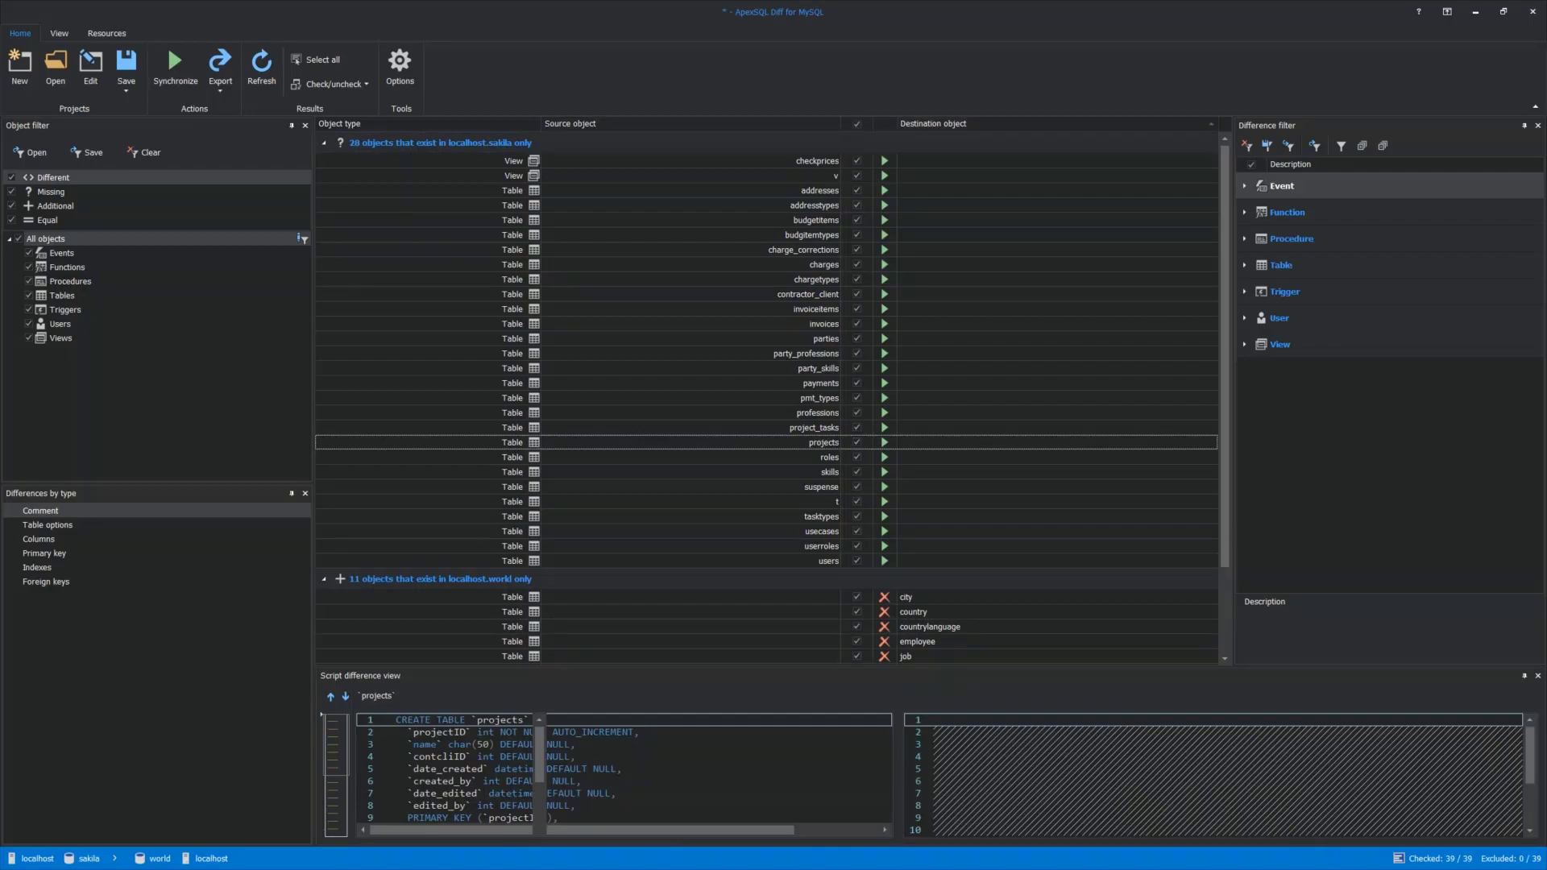
{"action": "left_click", "coordinate": [137, 90]}
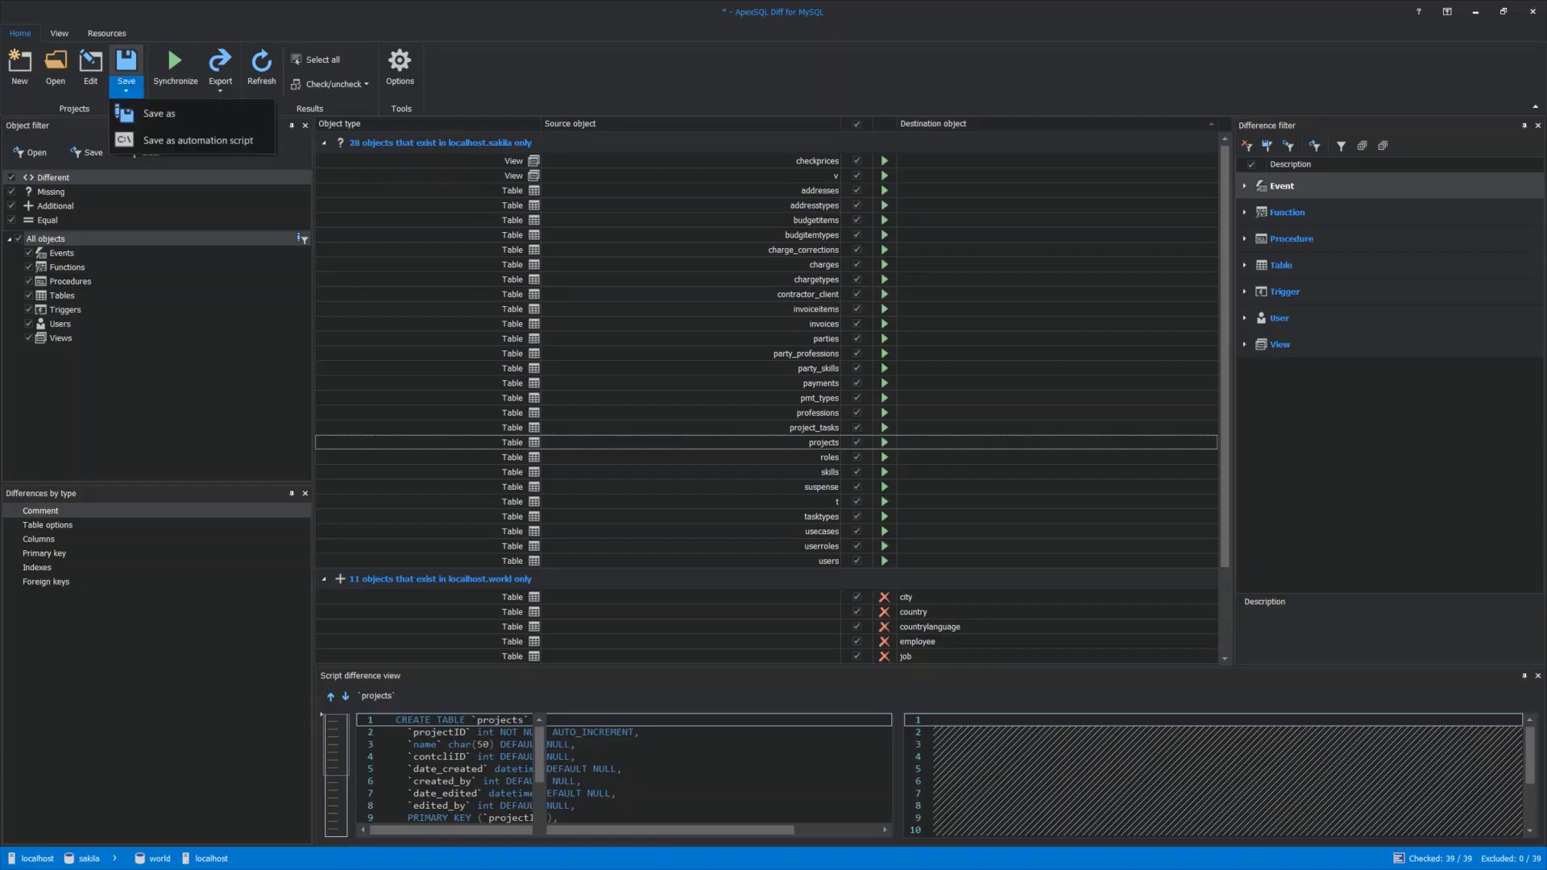
{"action": "left_click", "coordinate": [126, 66]}
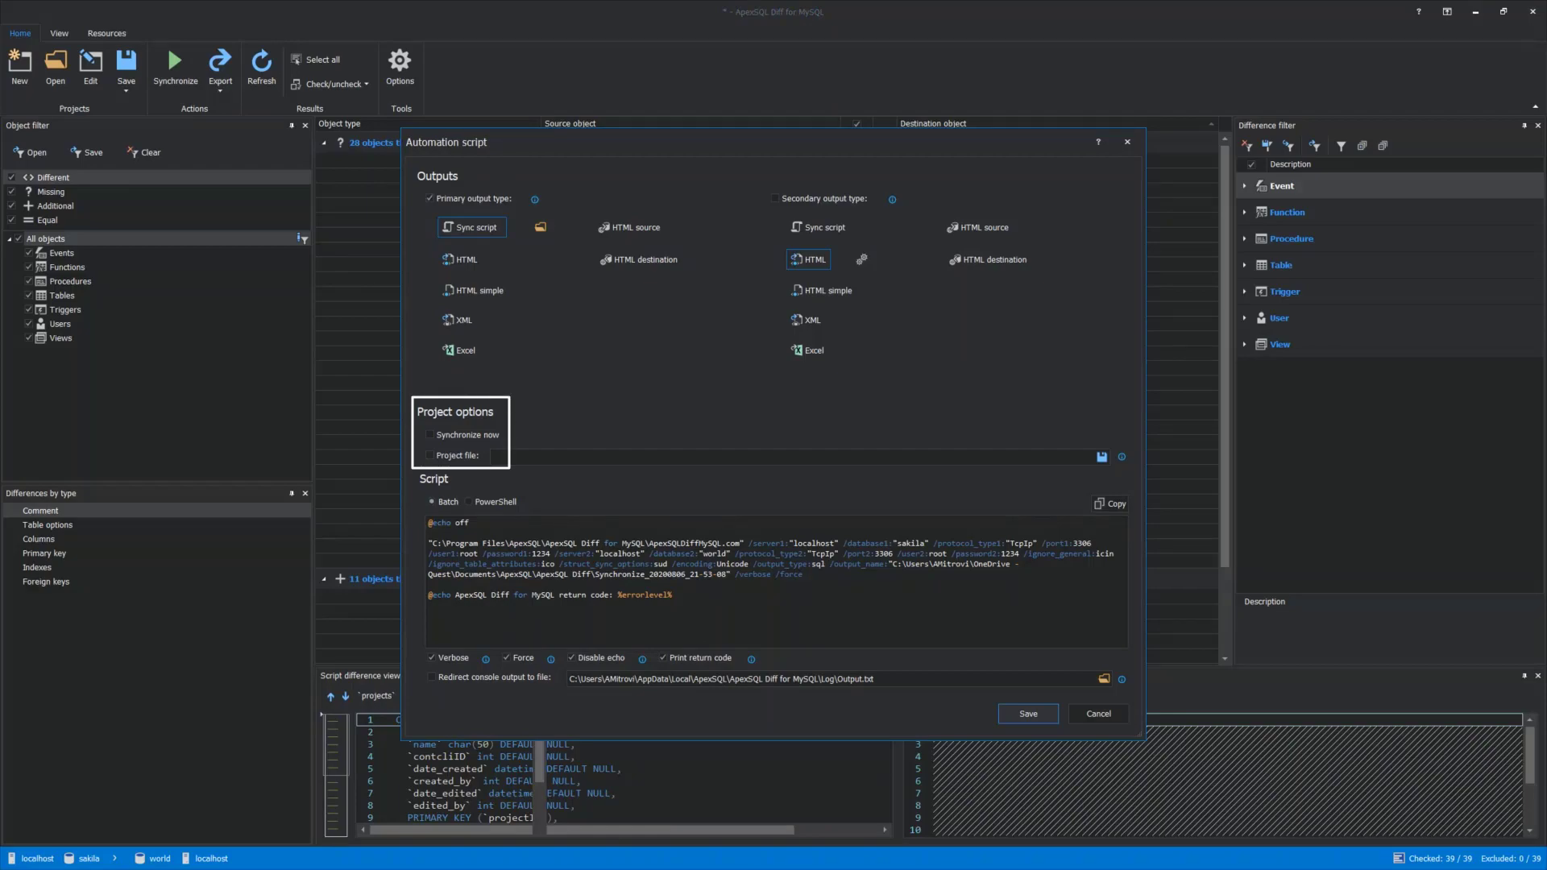
{"action": "left_click", "coordinate": [427, 434]}
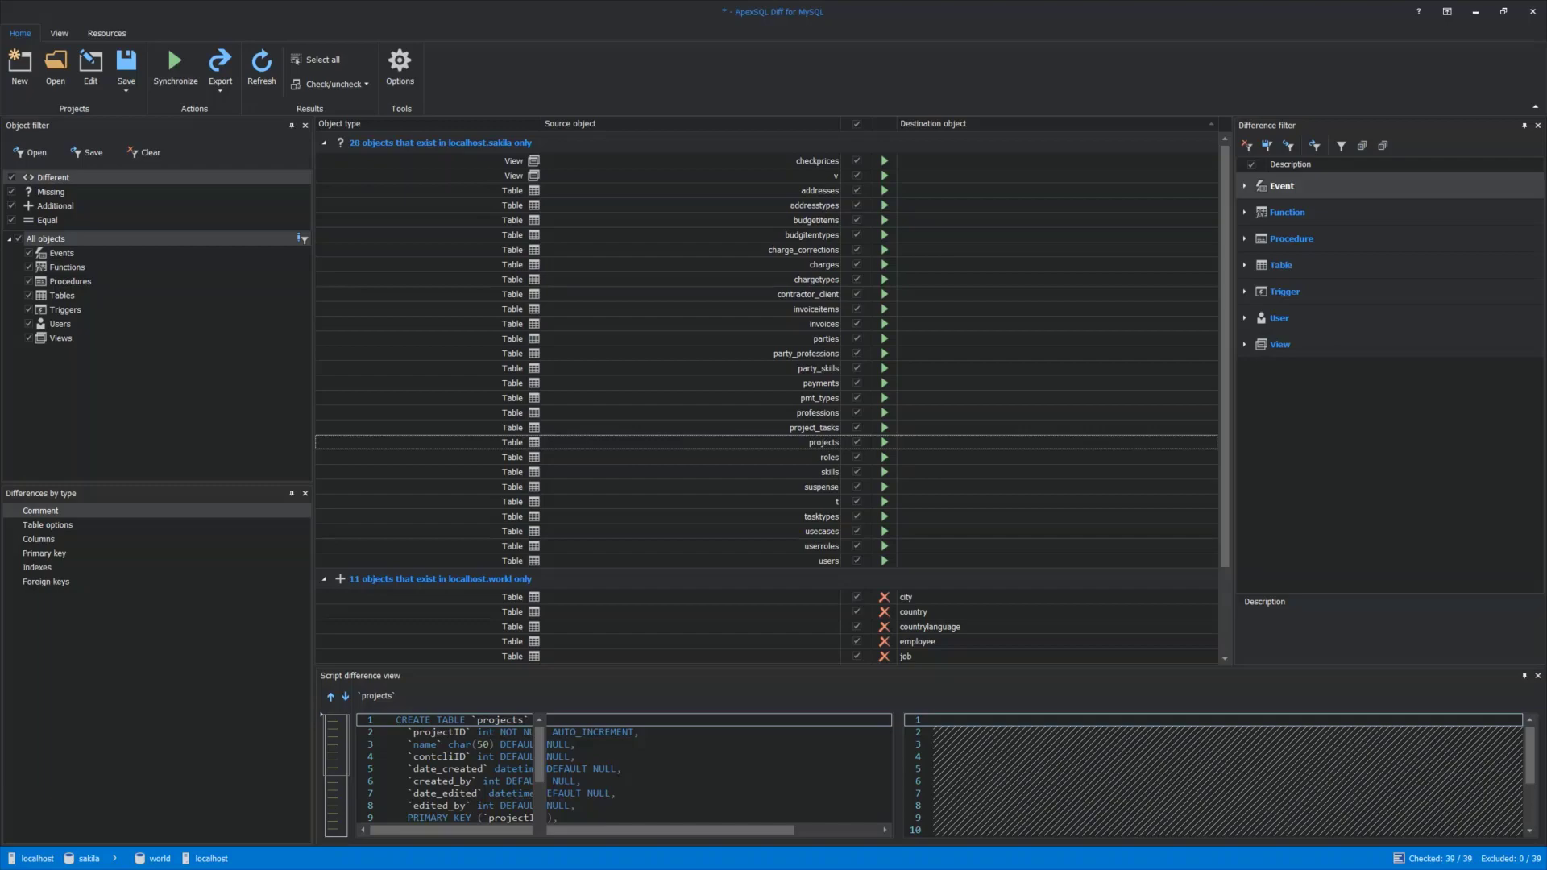
{"action": "mouse_move", "coordinate": [175, 69]}
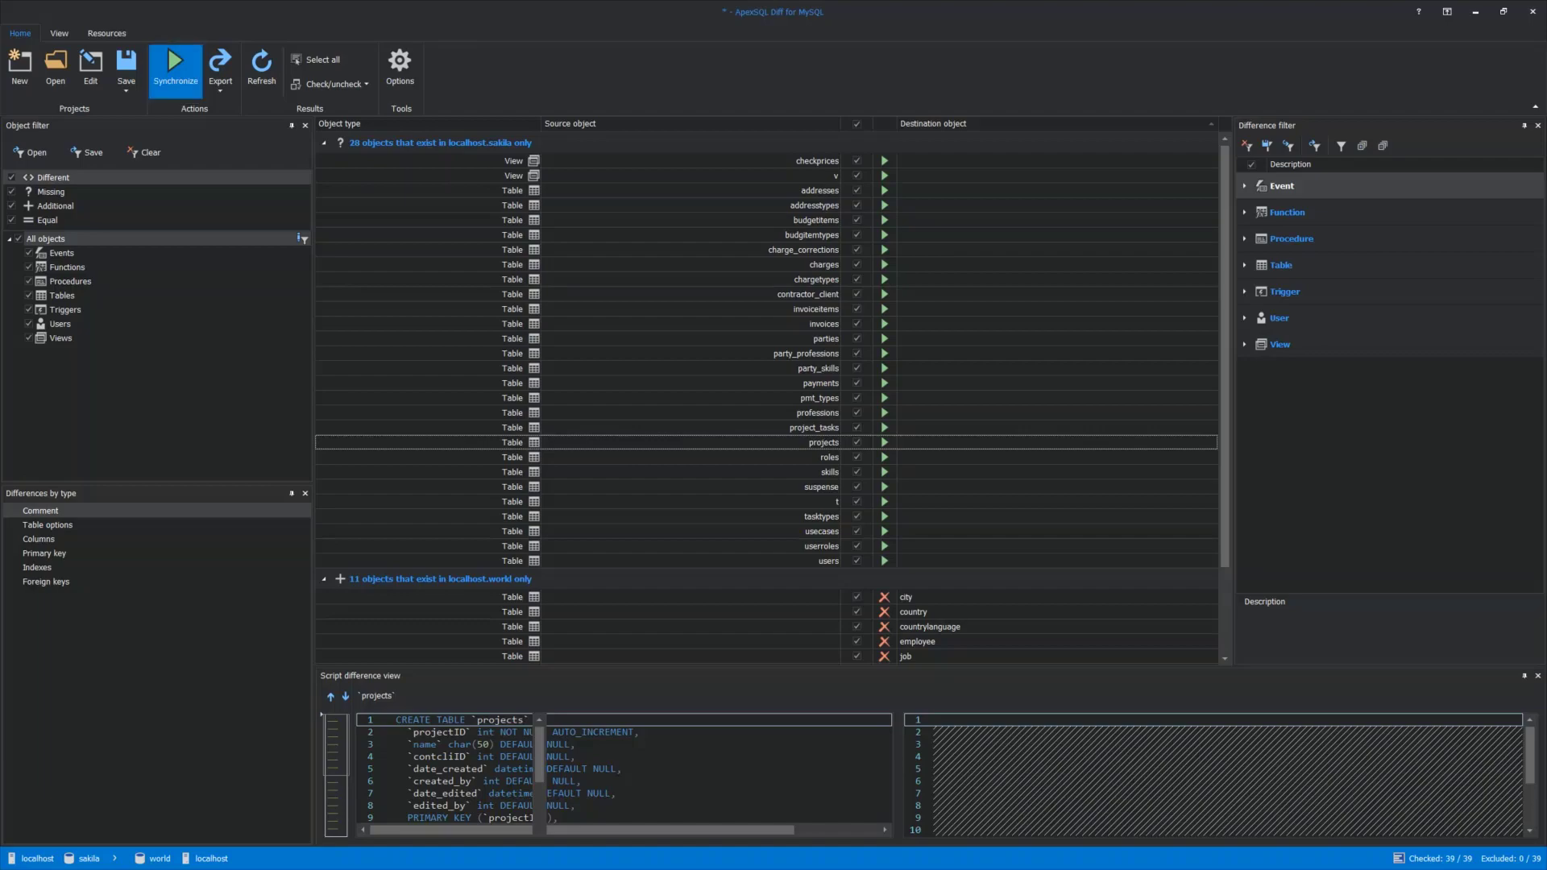
Launch synchronization, confirming sakila-to-world direction and including dependent objects, up to deployment options
{"action": "left_click", "coordinate": [175, 65]}
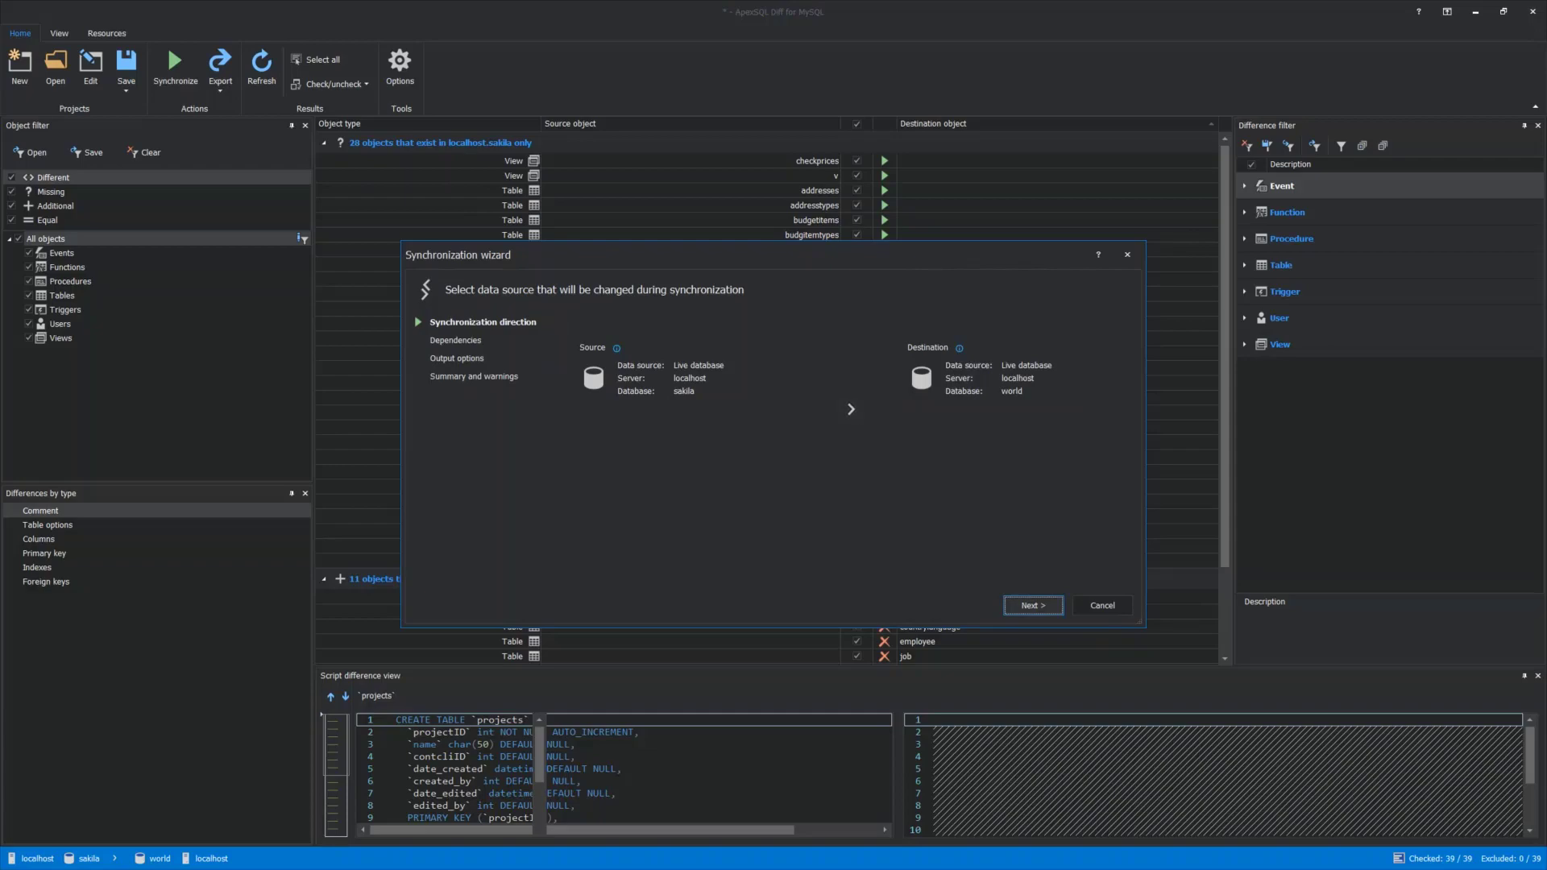
{"action": "left_click", "coordinate": [1031, 605]}
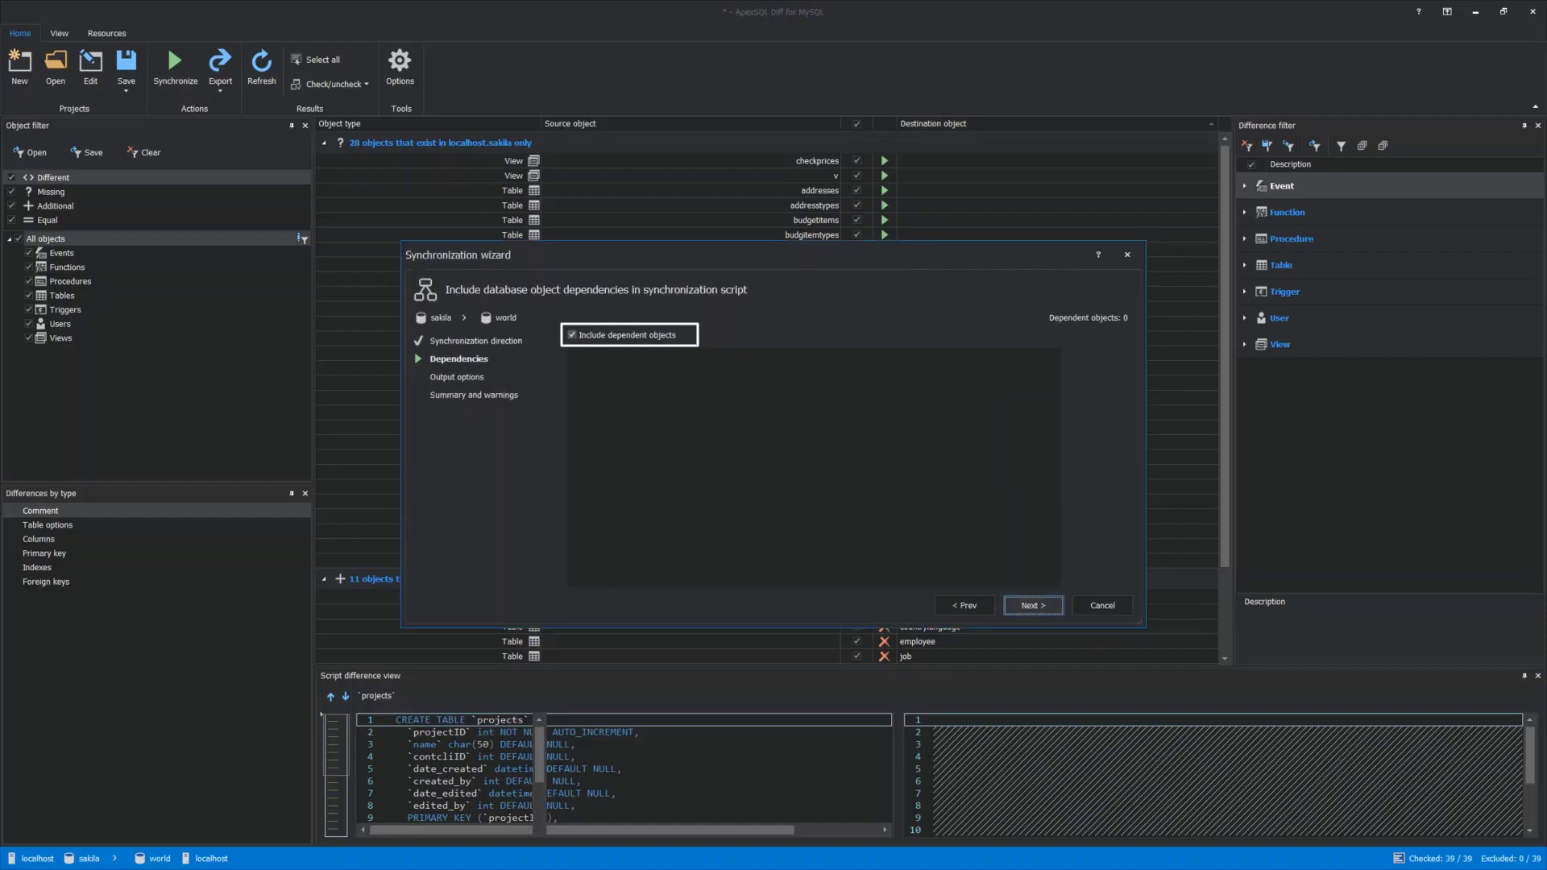
{"action": "left_click", "coordinate": [1032, 605]}
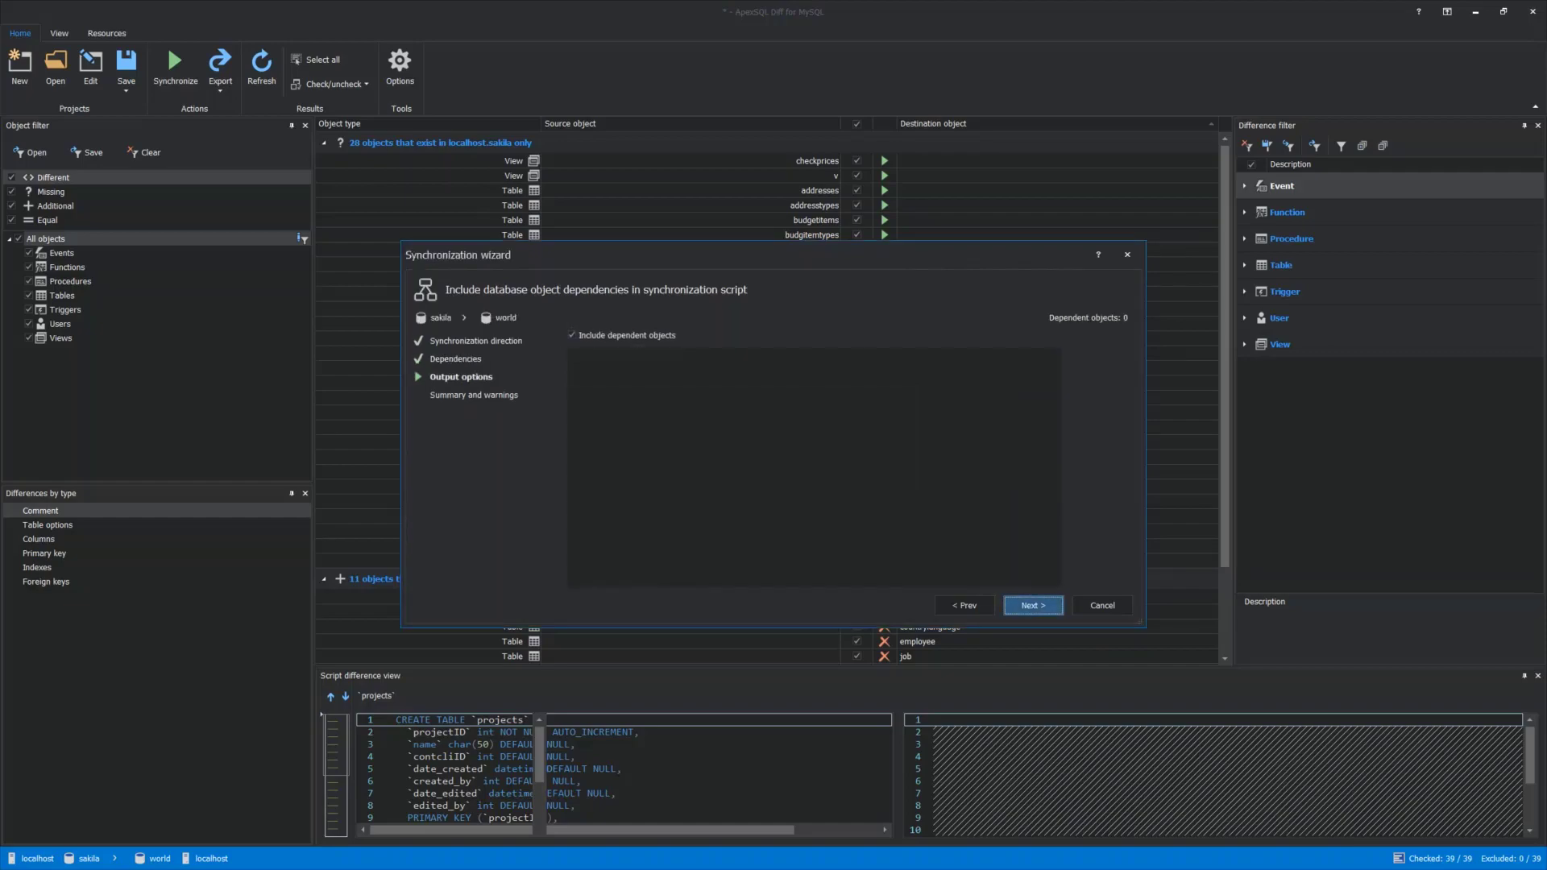
{"action": "left_click", "coordinate": [1032, 605]}
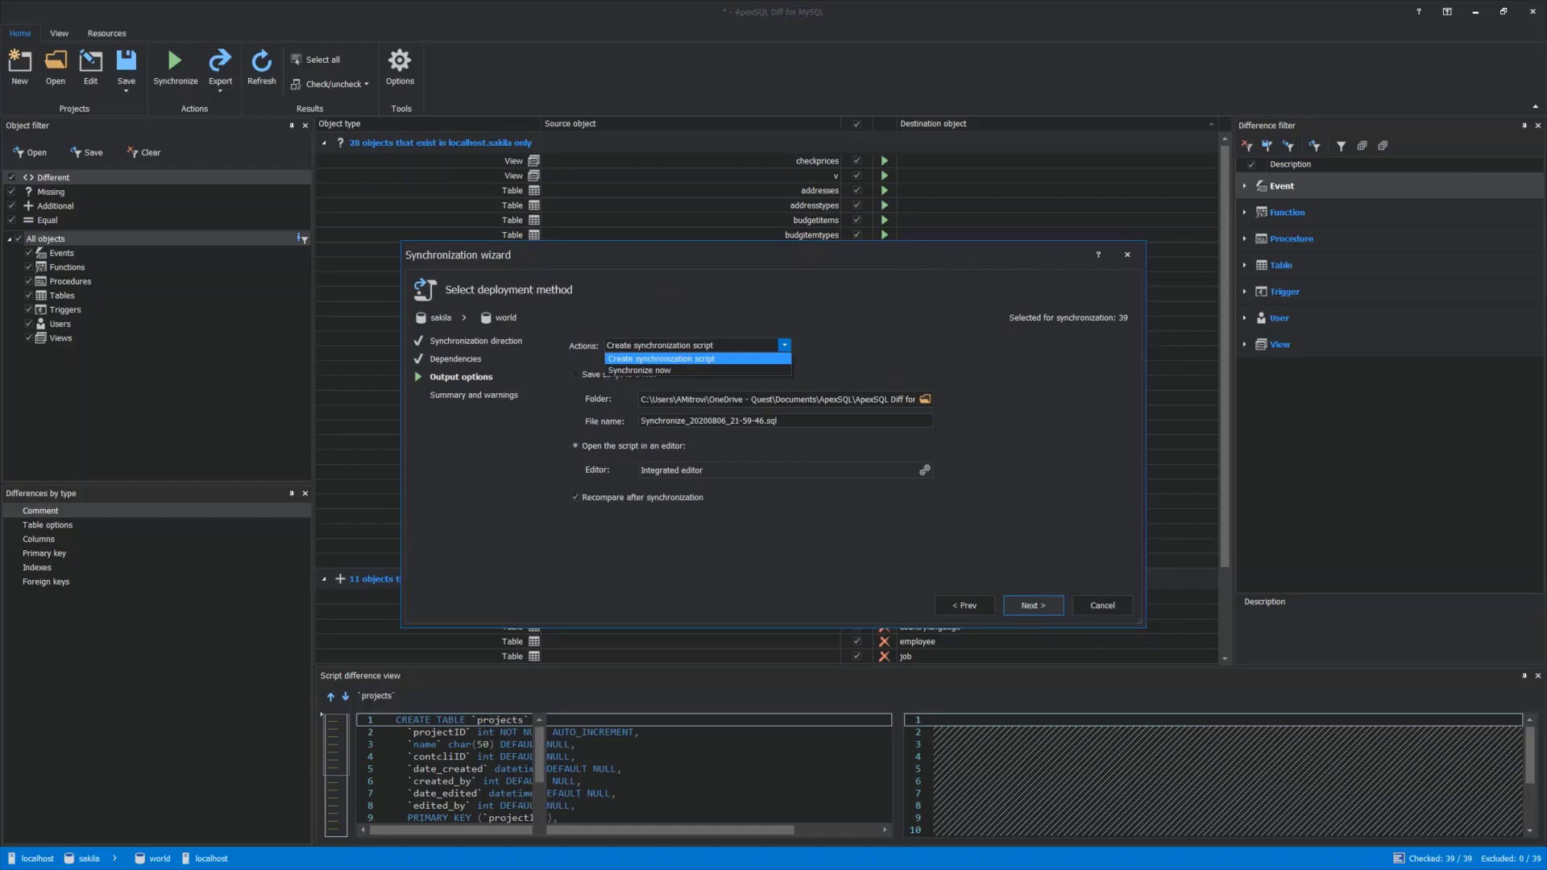
Choose Synchronize now, preview the Drop Table actions in the summary, and synchronize into world
{"action": "left_click", "coordinate": [638, 370]}
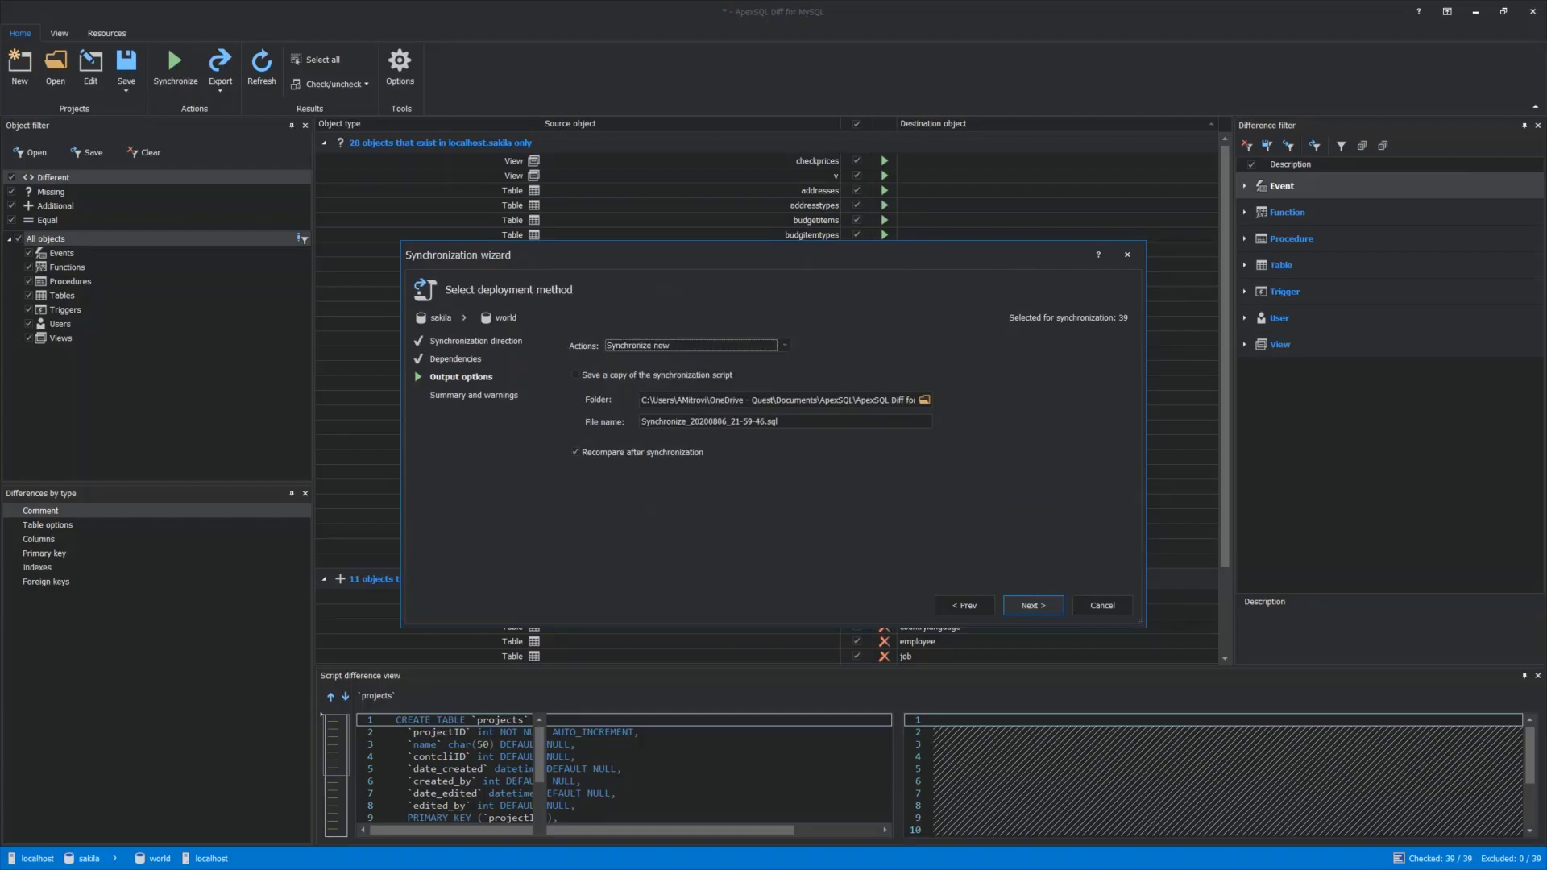
{"action": "left_click", "coordinate": [1031, 605]}
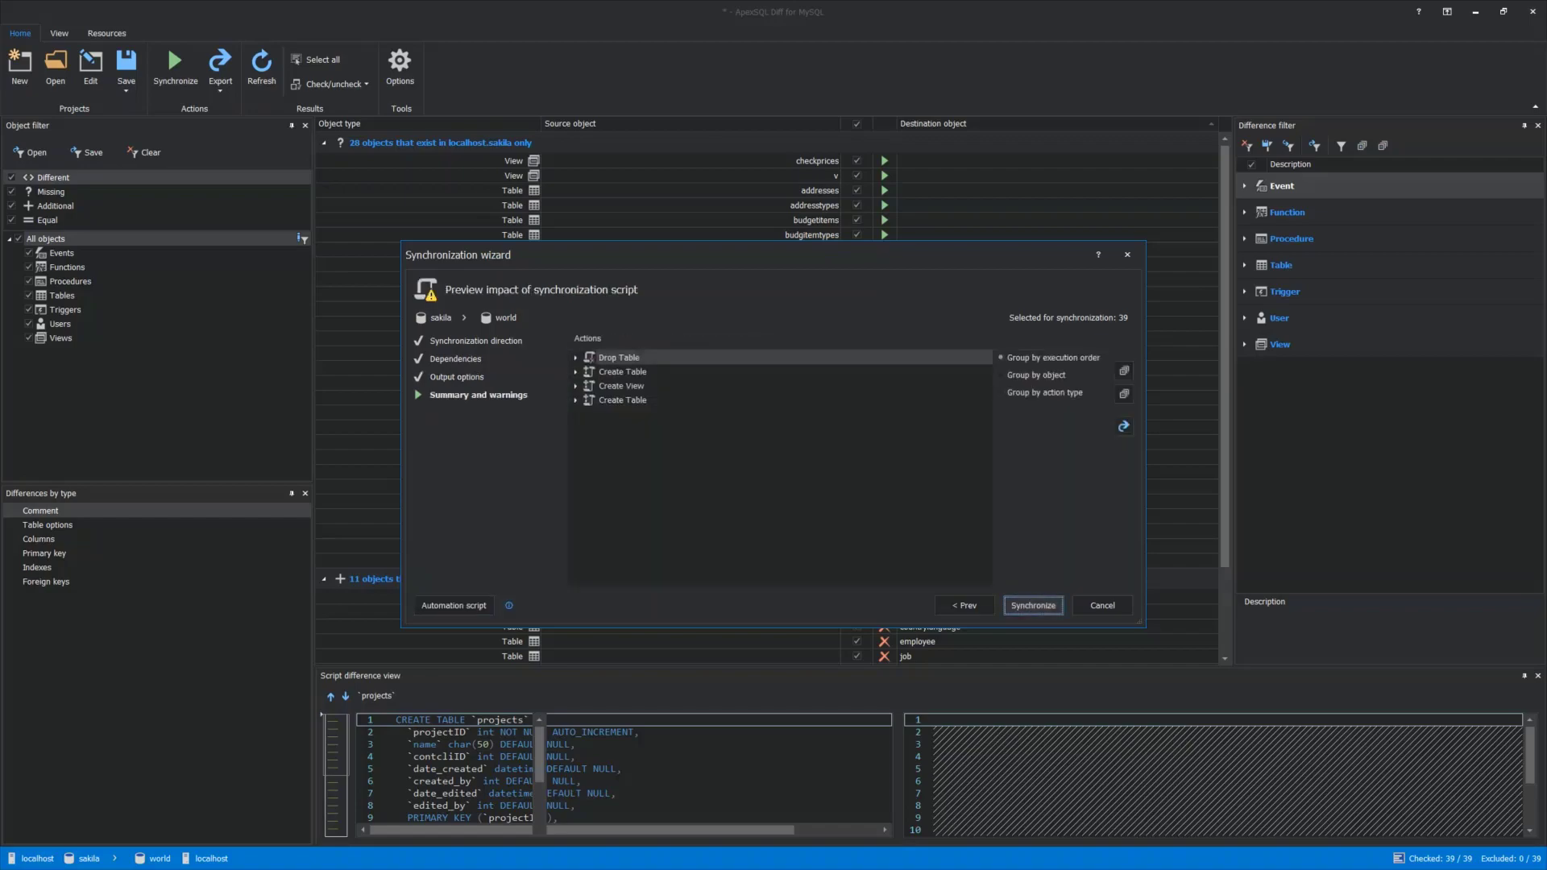
{"action": "left_click", "coordinate": [576, 357]}
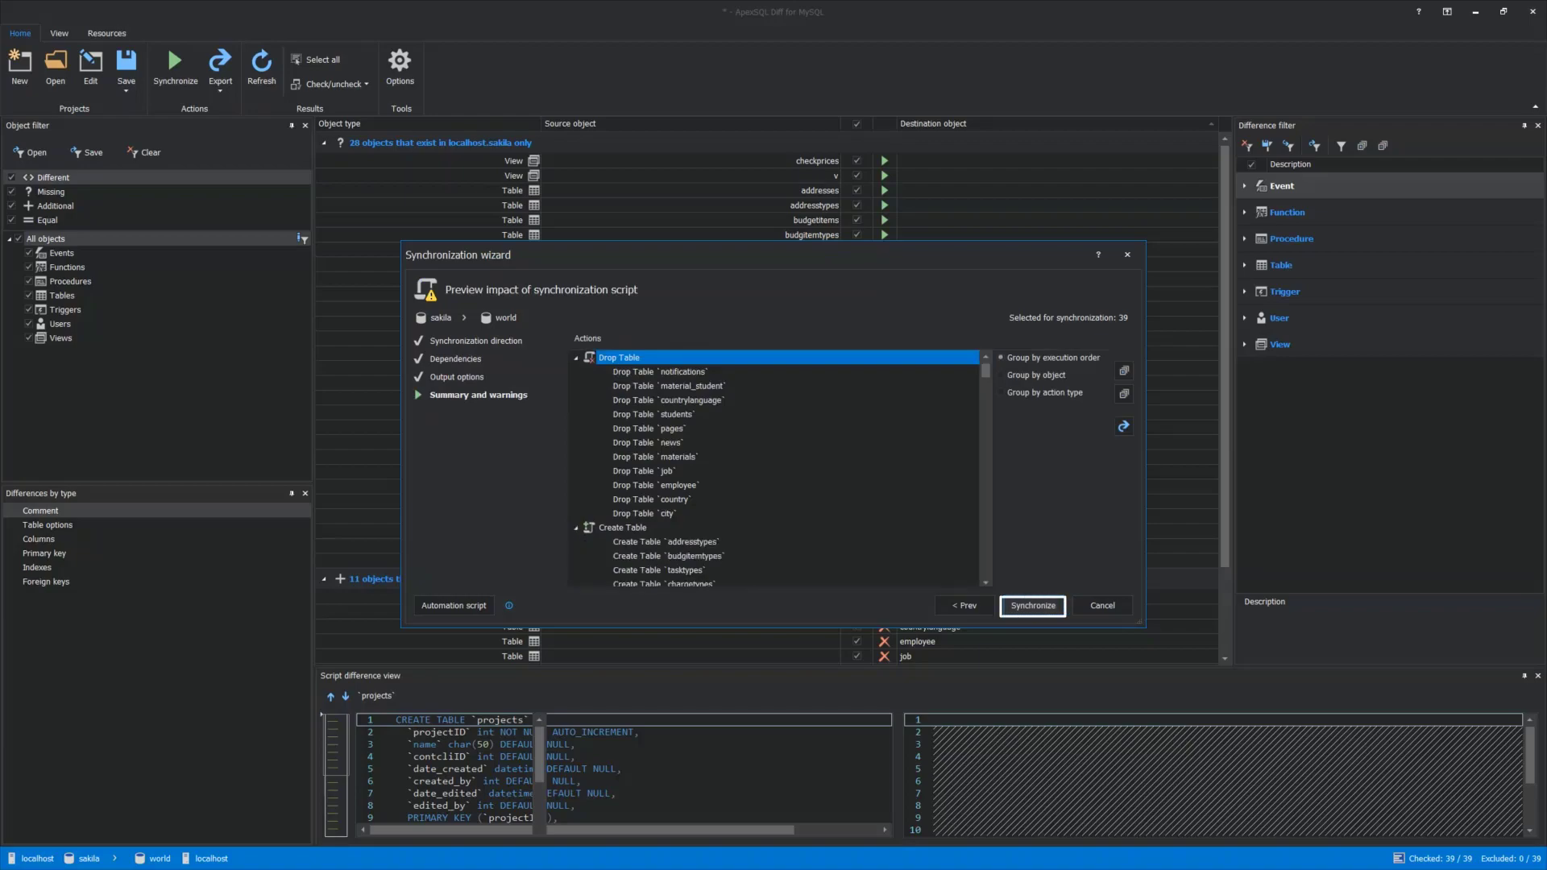
{"action": "left_click", "coordinate": [1031, 605]}
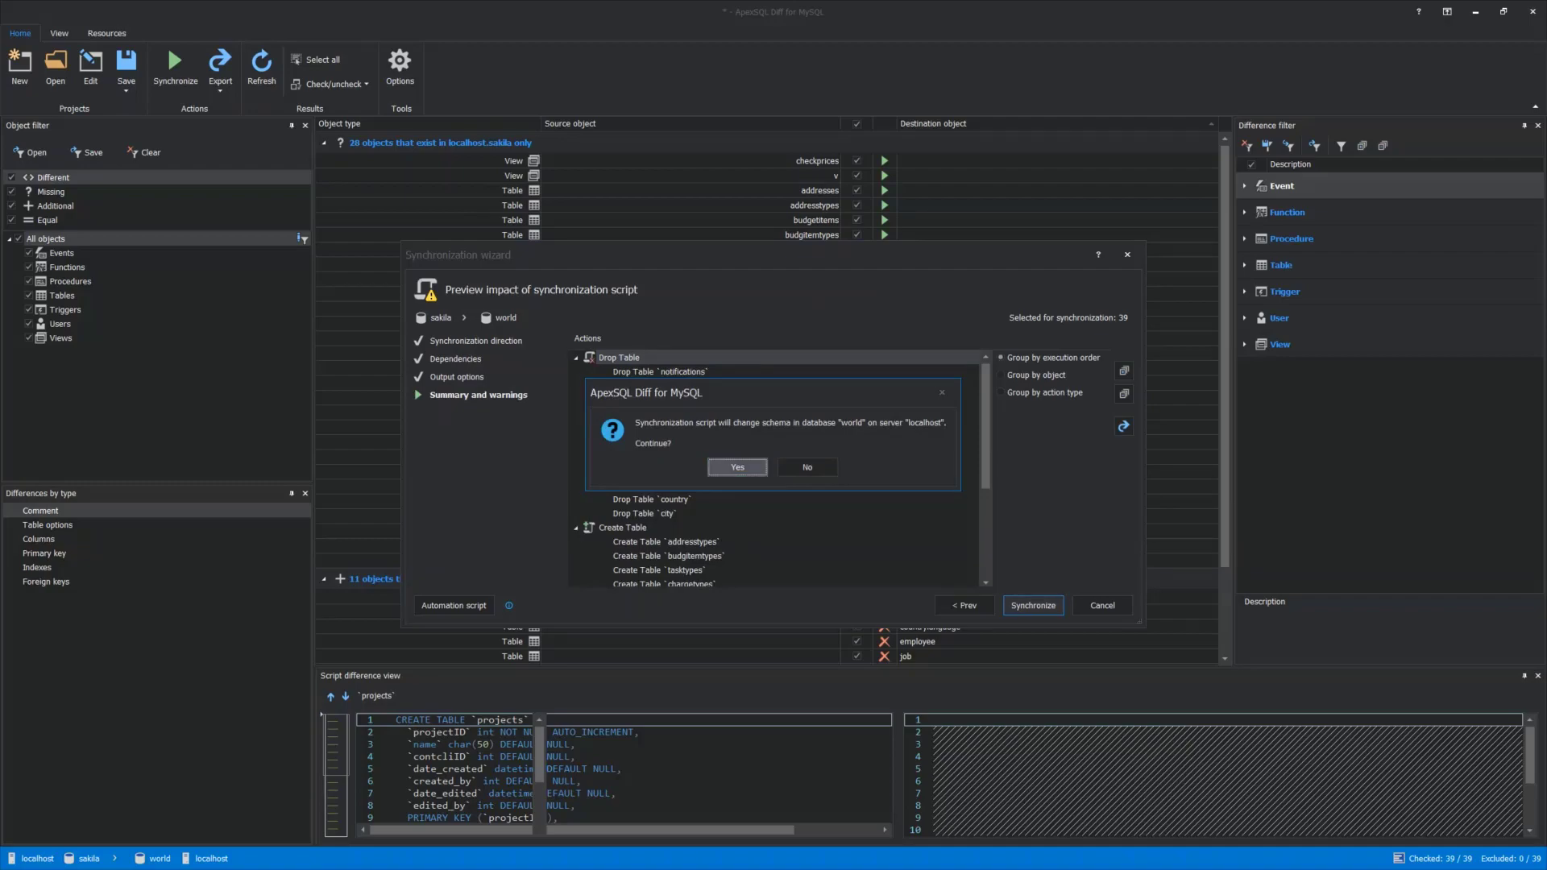
Confirm the schema change to world and close the synchronization results
{"action": "left_click", "coordinate": [736, 466]}
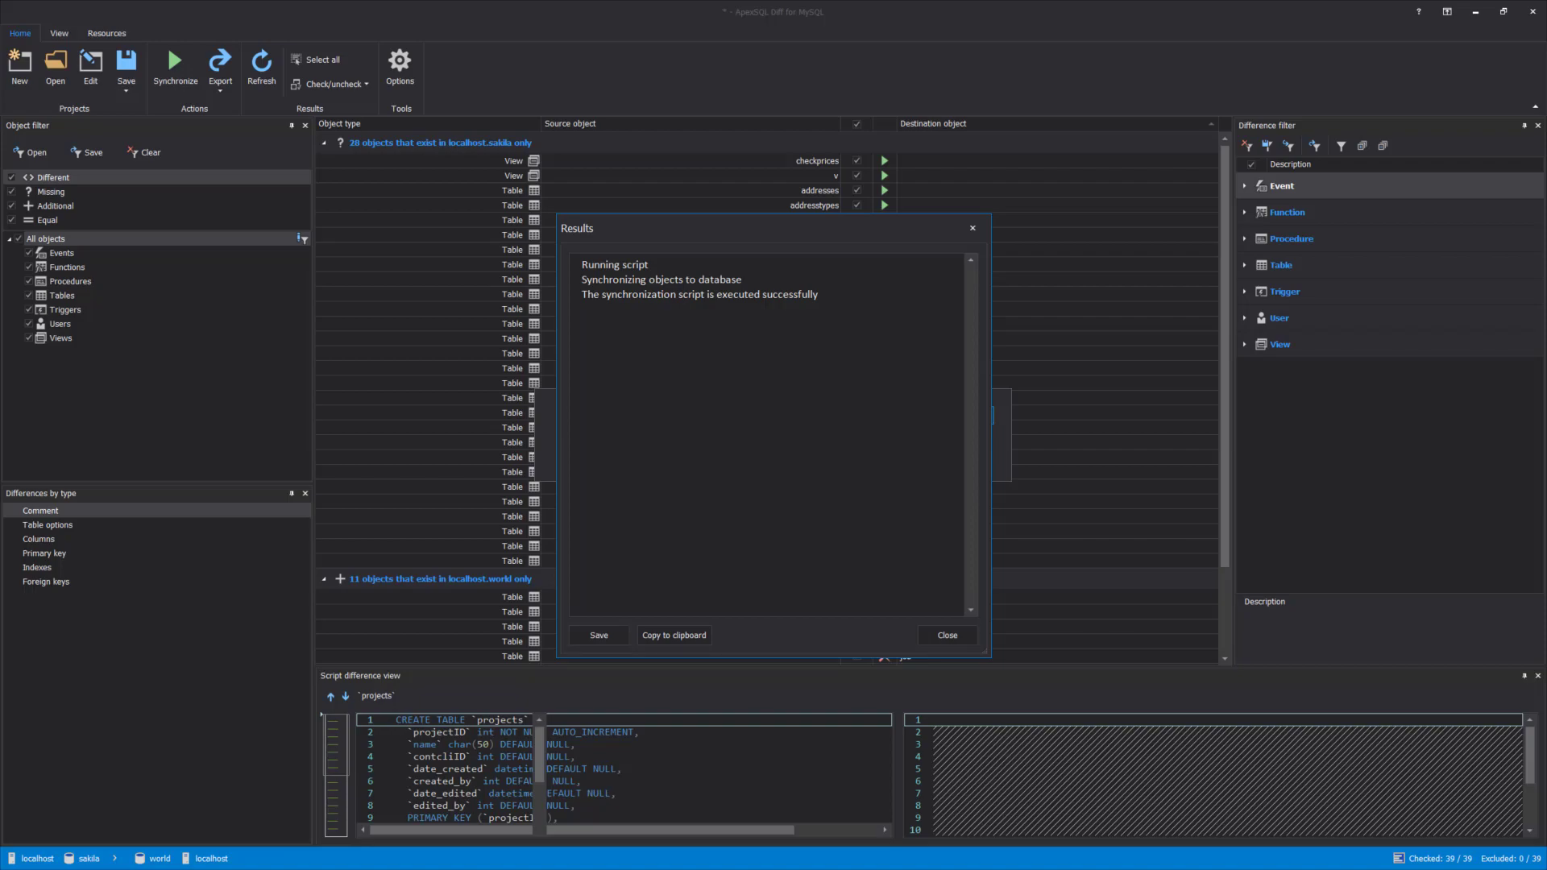
{"action": "left_click", "coordinate": [944, 634]}
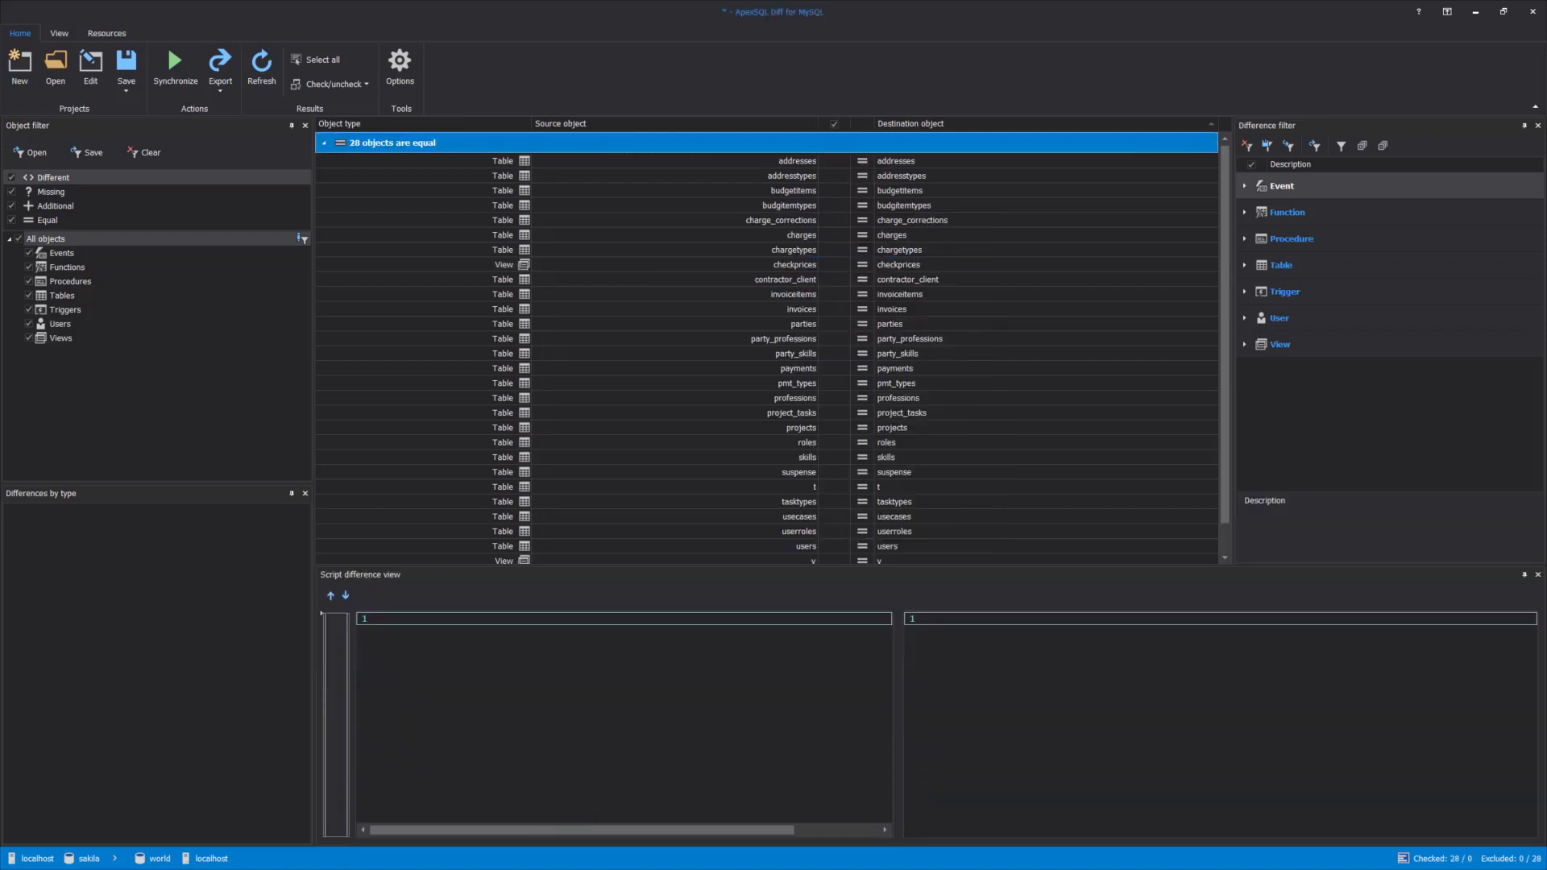